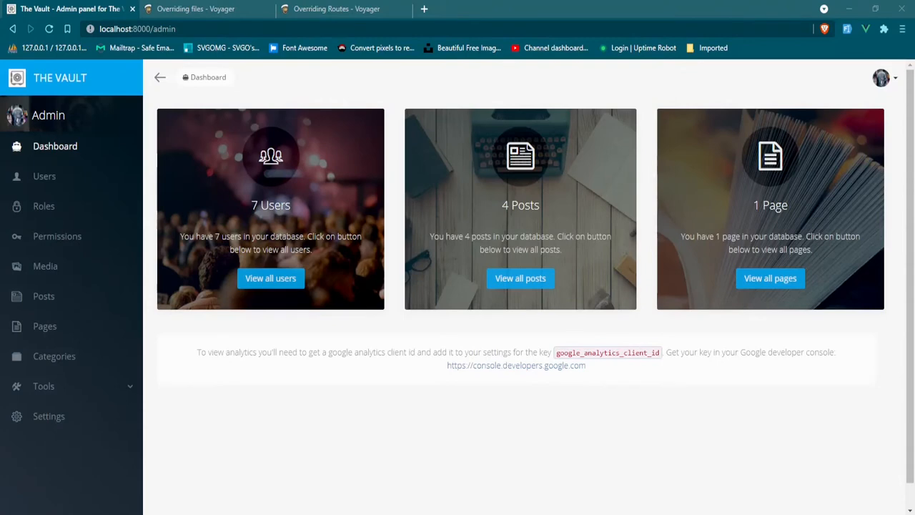
mouse_move(844, 74)
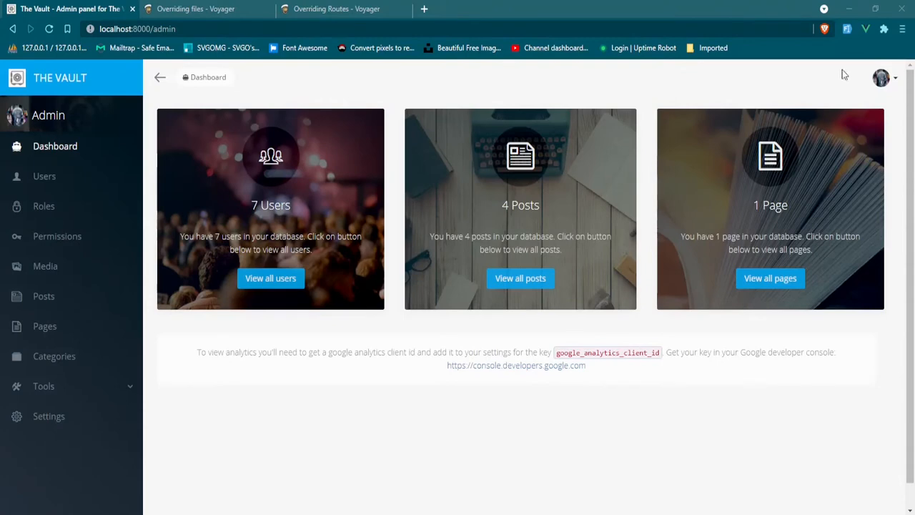
Step: Log out of Voyager admin, check the site's home page, and open the overriding-files docs
left_click(881, 78)
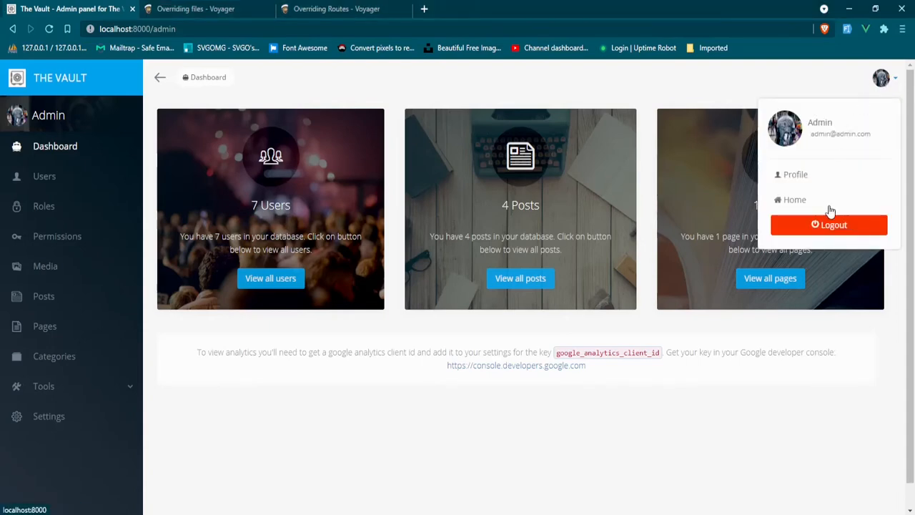
left_click(828, 225)
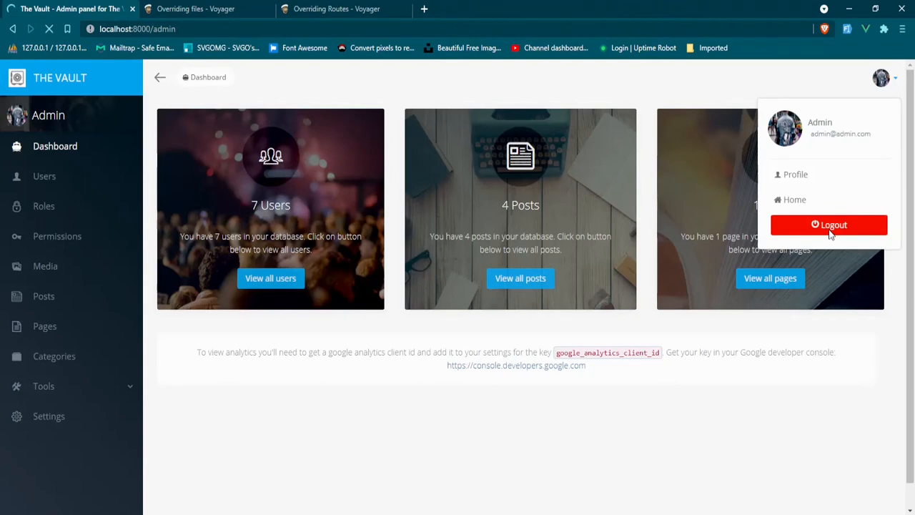
left_click(828, 224)
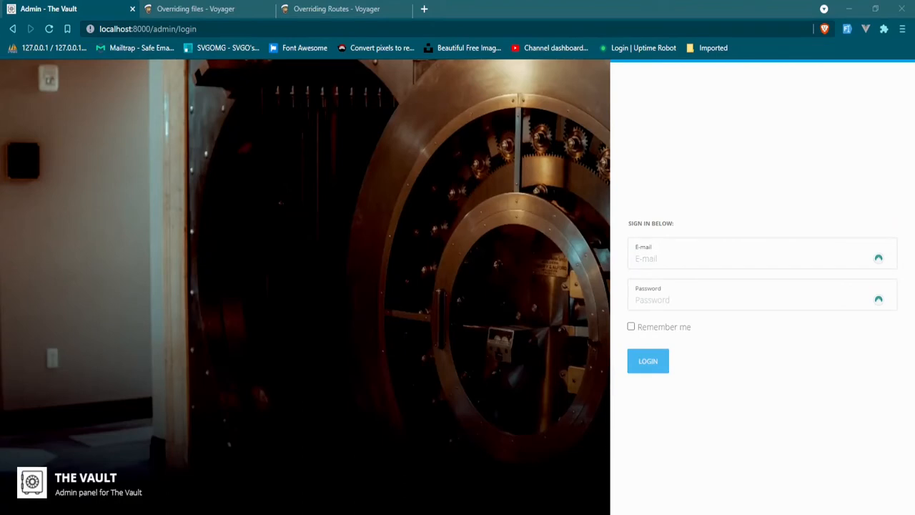
mouse_move(512, 221)
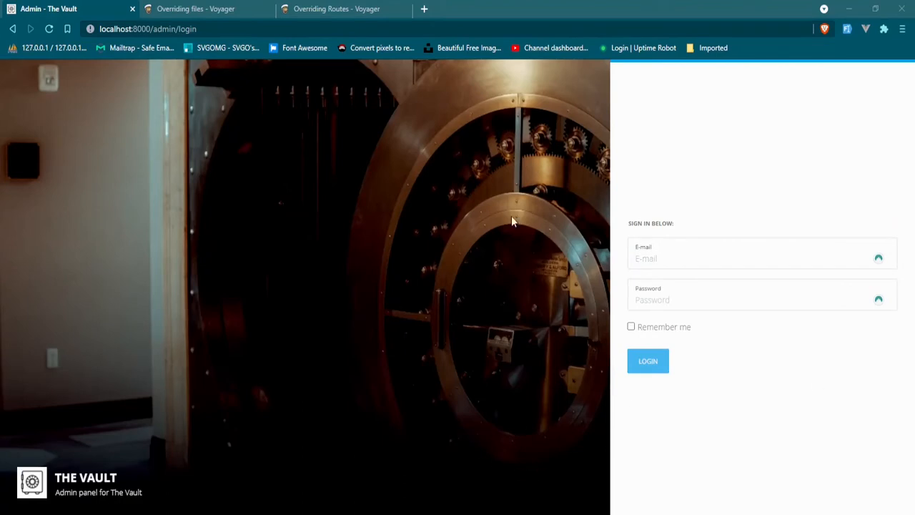
left_click(148, 28)
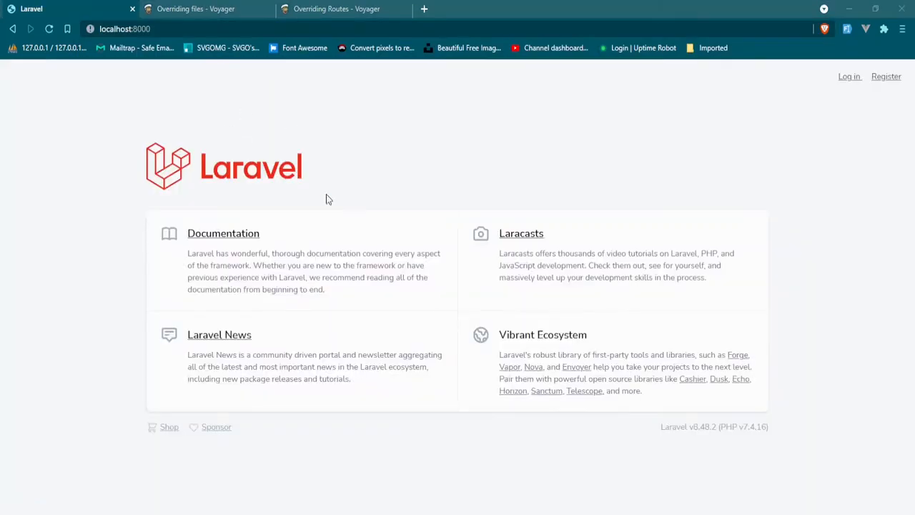
mouse_move(292, 111)
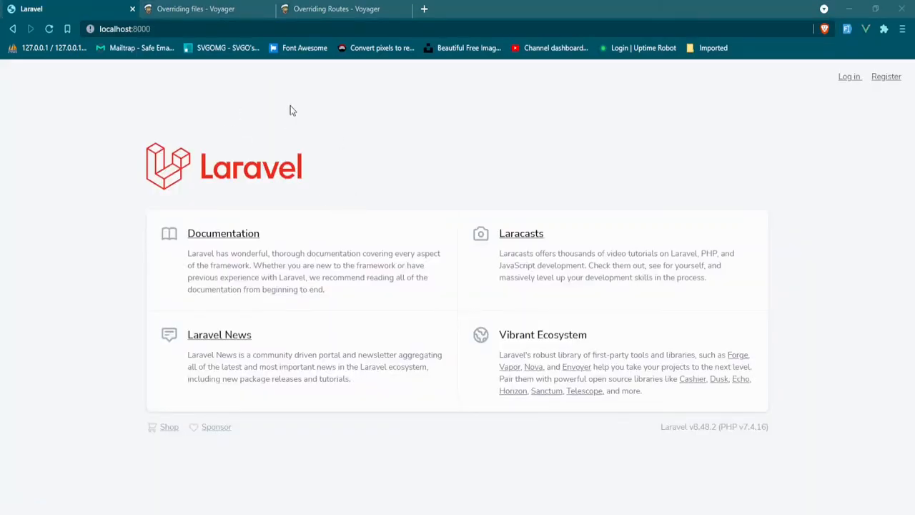
left_click(196, 9)
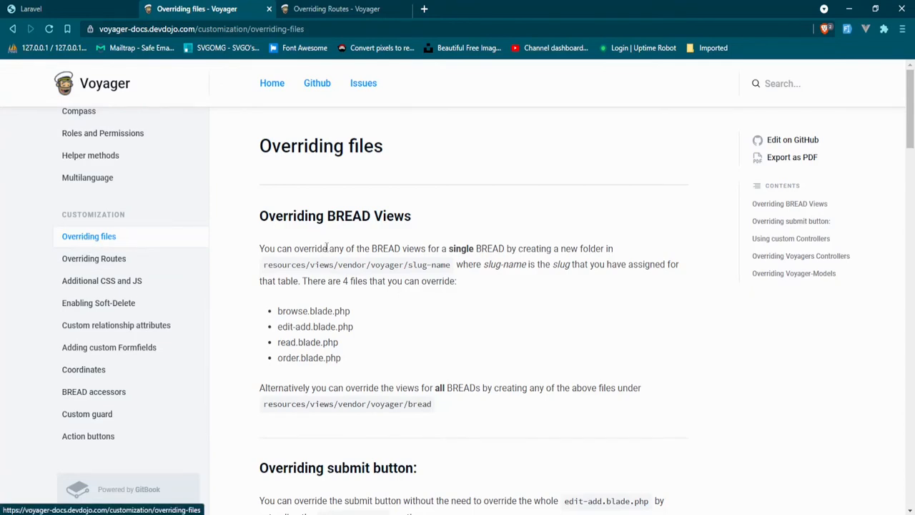
Step: Scroll the Overriding files docs down to the Overriding BREAD Views section
scroll("down", 3)
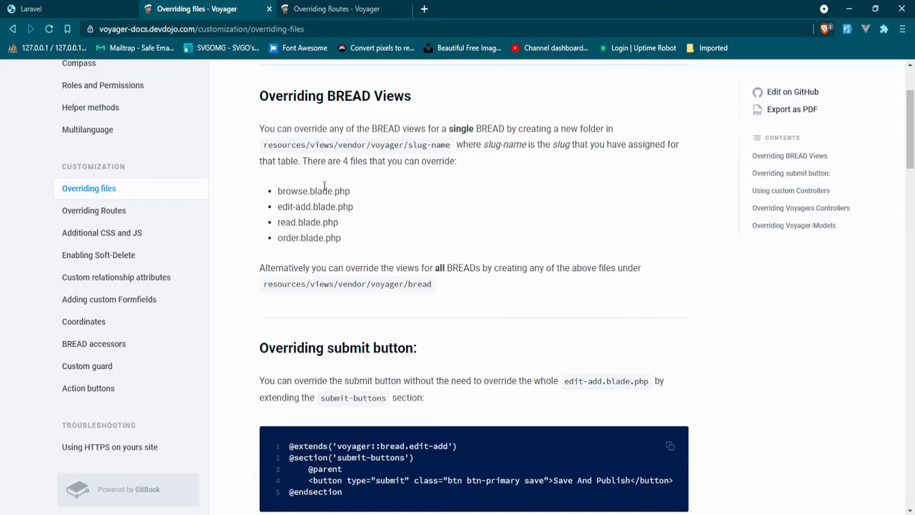
mouse_move(388, 212)
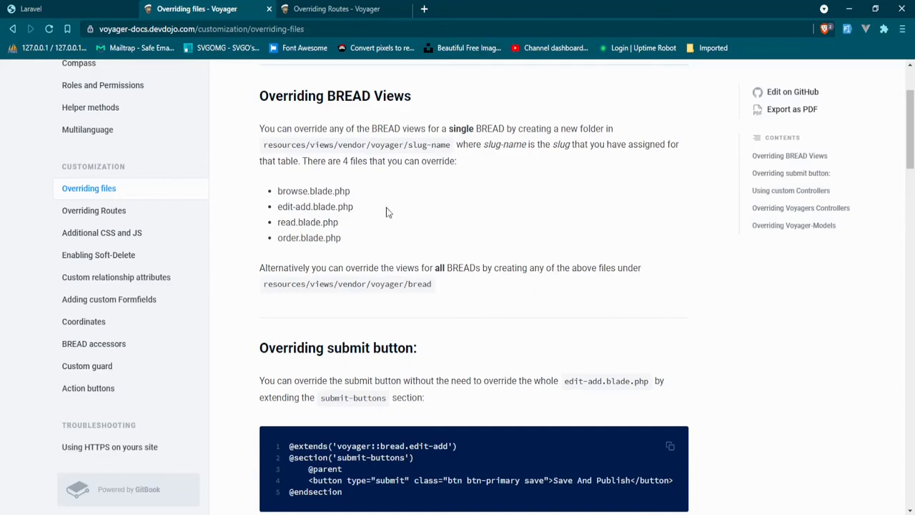
mouse_move(277, 306)
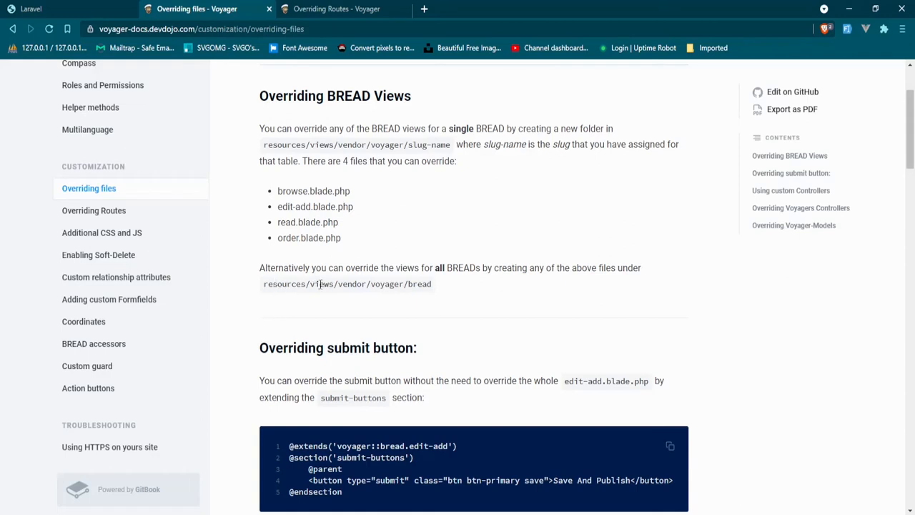
mouse_move(350, 284)
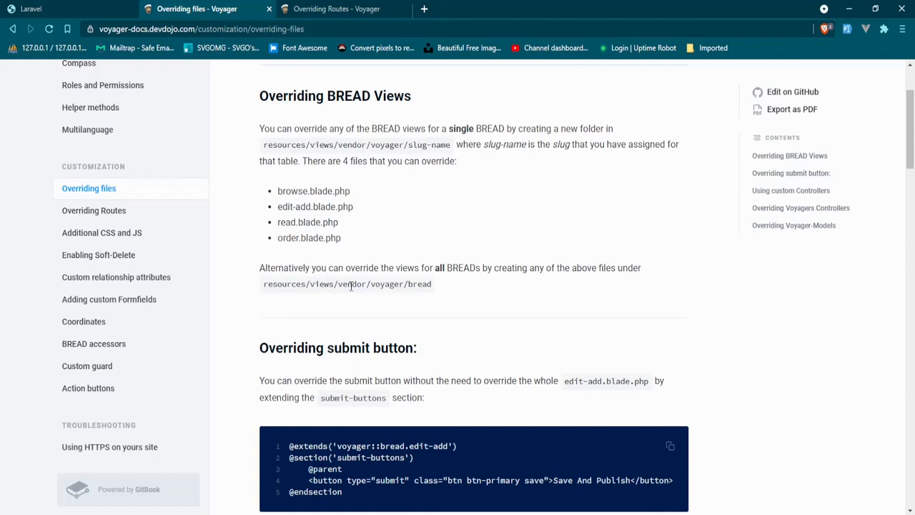
mouse_move(393, 286)
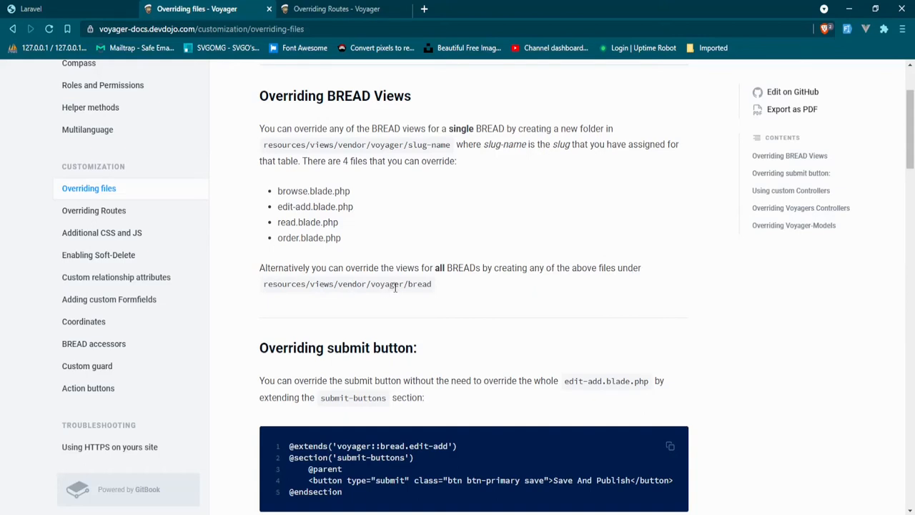
mouse_move(479, 279)
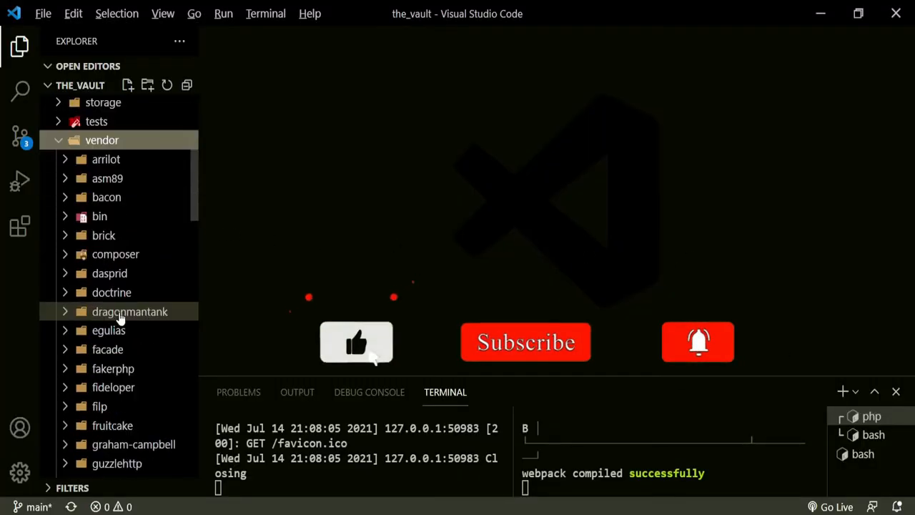
Step: Open vendor/tcg/voyager dashboard navbar.blade.php and scroll to its voyager.logout form
scroll("down", 3)
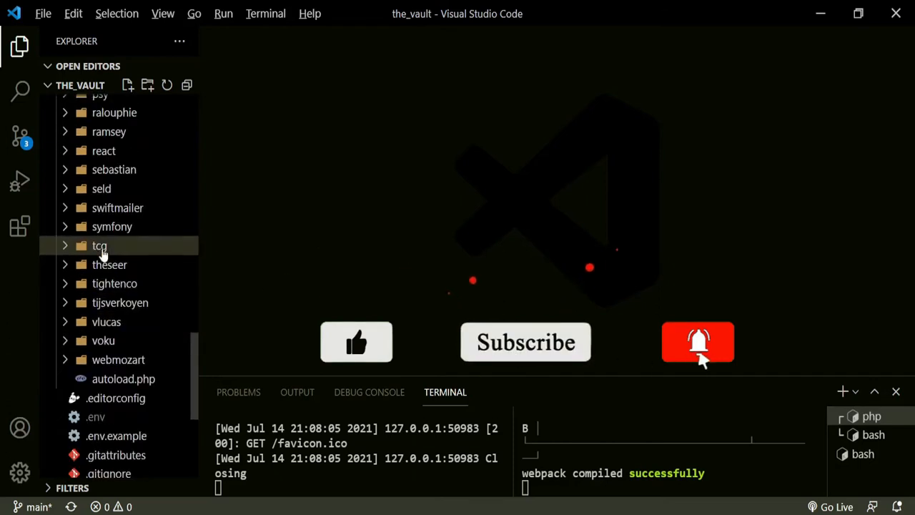
left_click(100, 245)
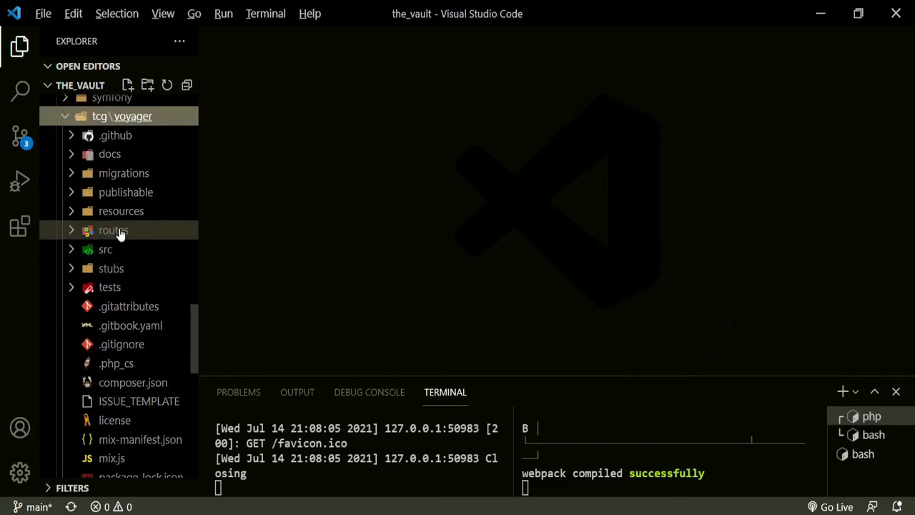
left_click(121, 211)
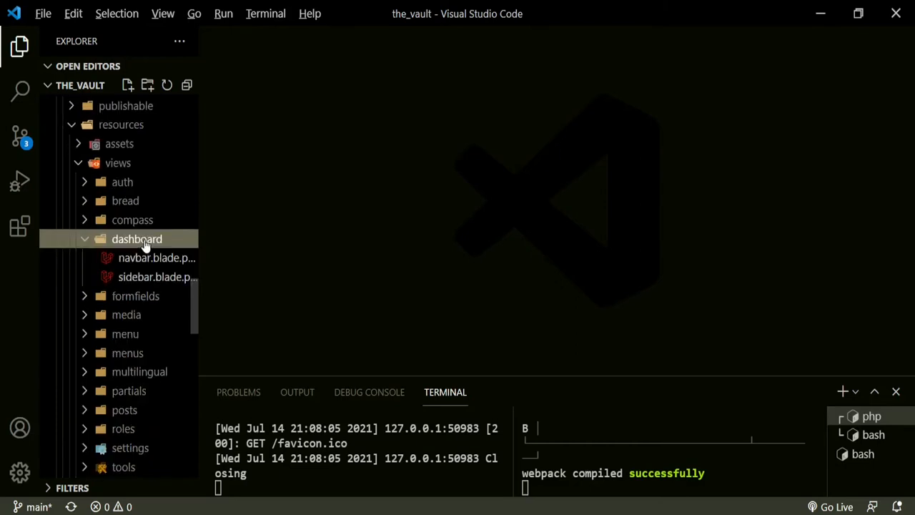
double_click(156, 257)
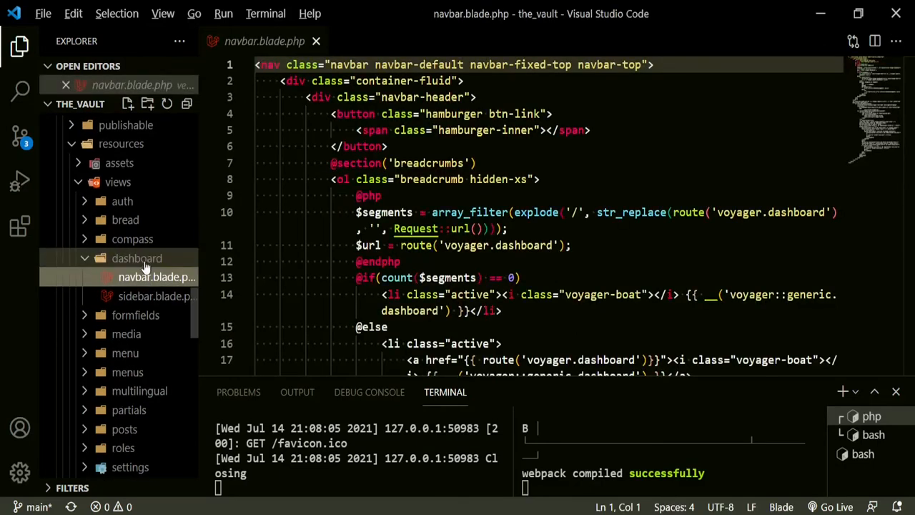
scroll("down", 3)
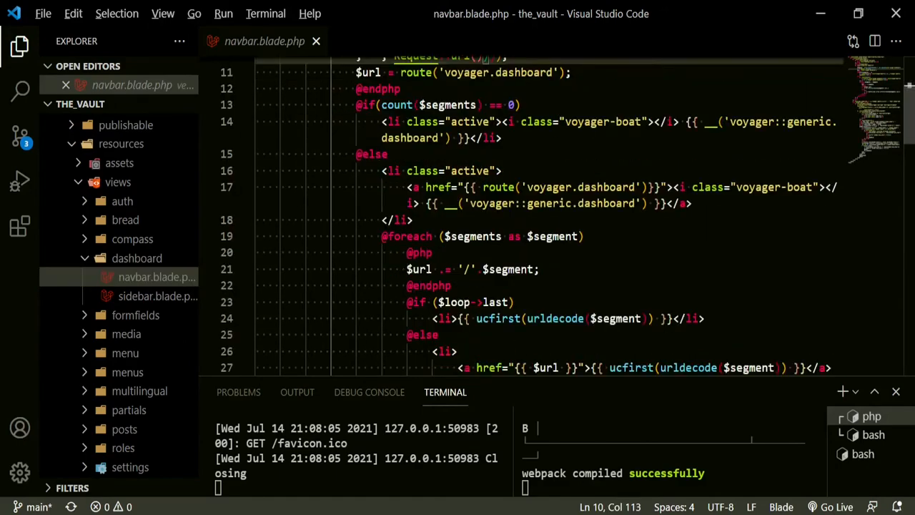
scroll("down", 3)
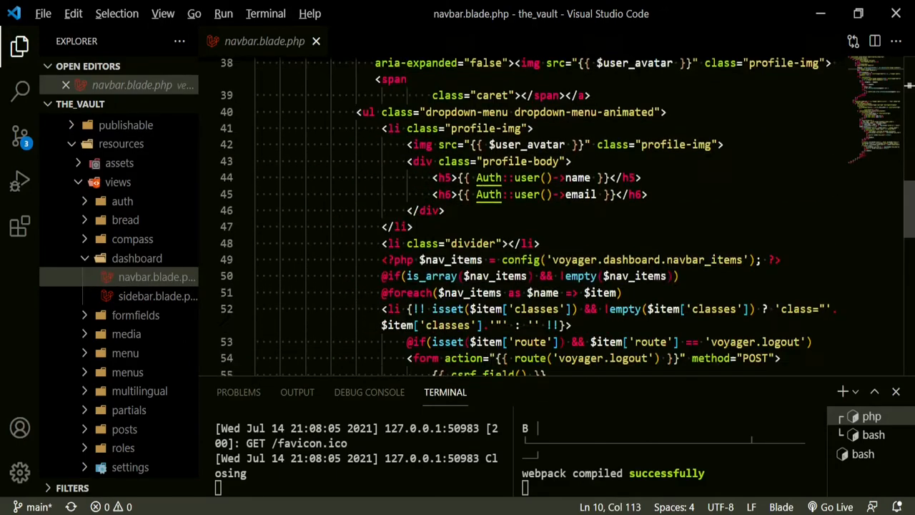
scroll("down", 3)
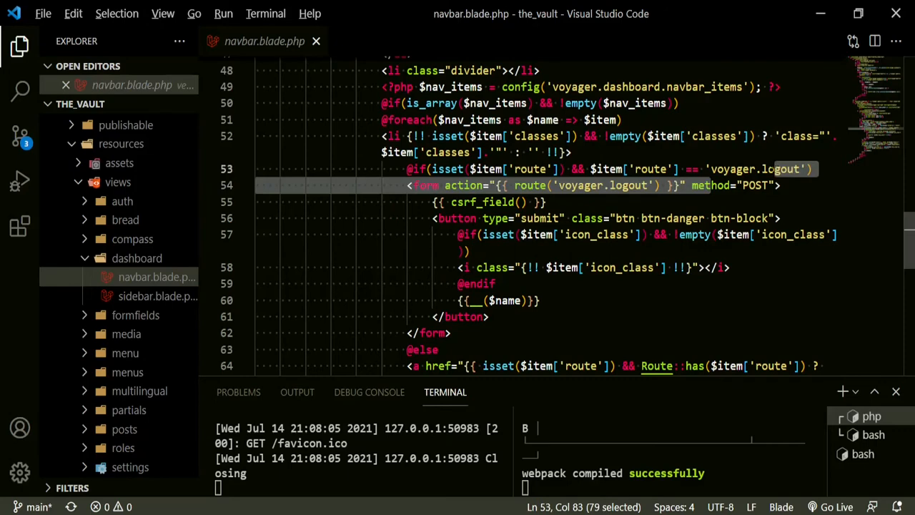
mouse_move(150, 277)
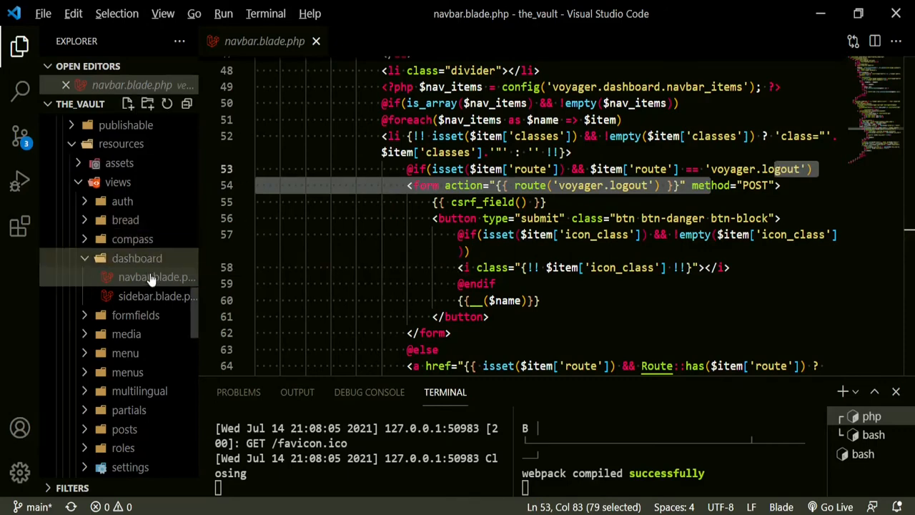
right_click(150, 277)
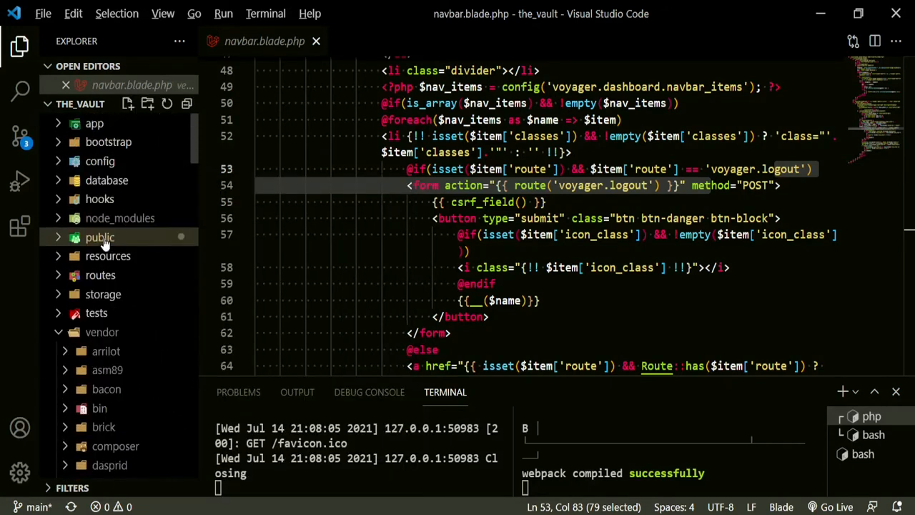
mouse_move(108, 255)
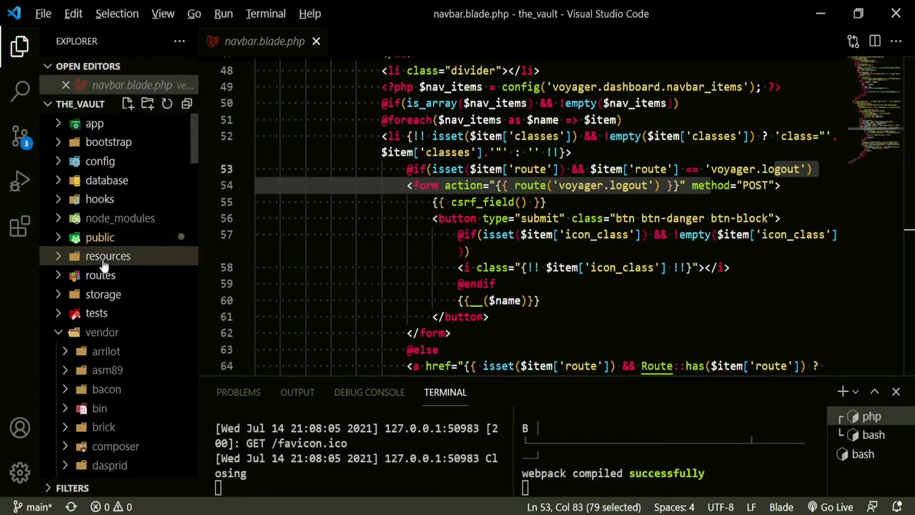
Step: Expand resources/views/vendor/voyager/dashboard for the override navbar and close the package's original navbar tab
left_click(108, 256)
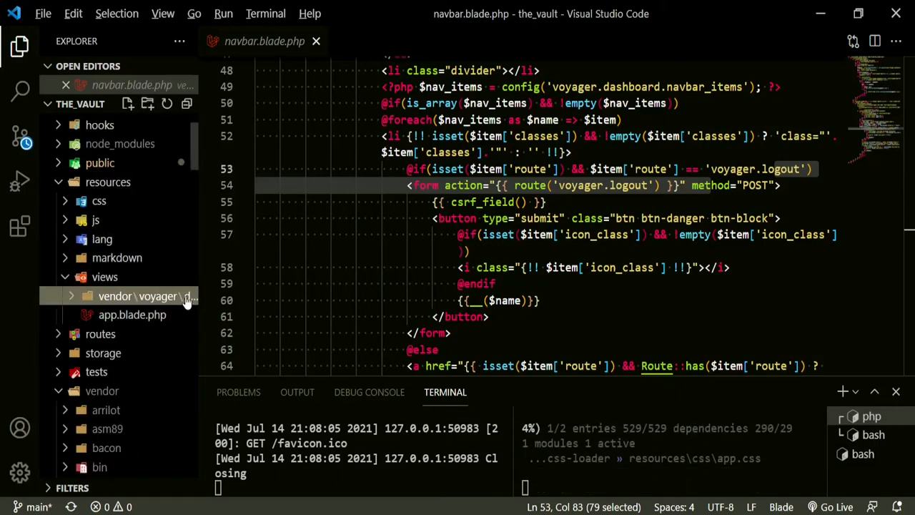
left_click(138, 295)
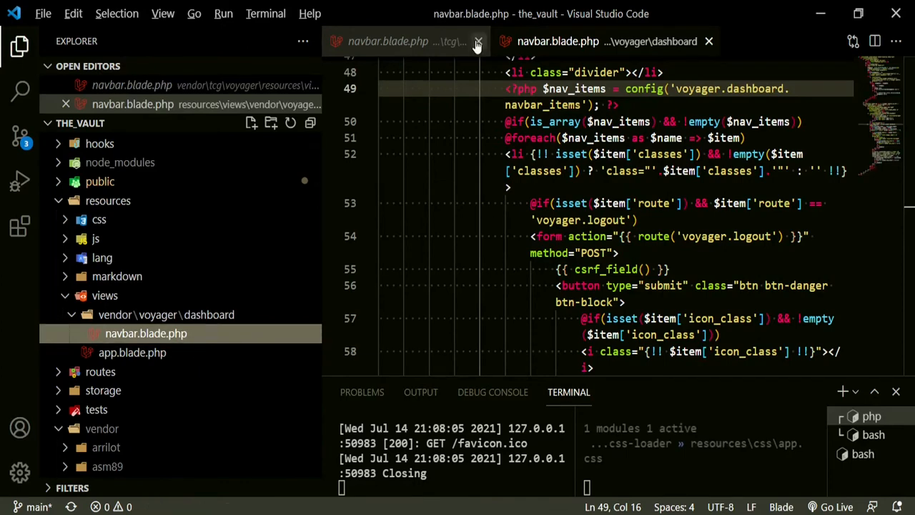
left_click(477, 40)
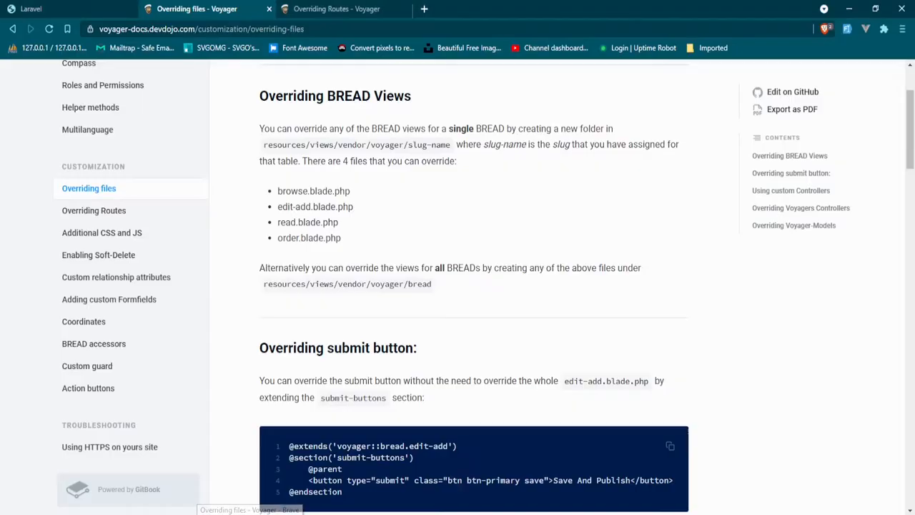
Step: Log in via 'Login as admin!' from the Laravel site and open the avatar profile menu
left_click(57, 9)
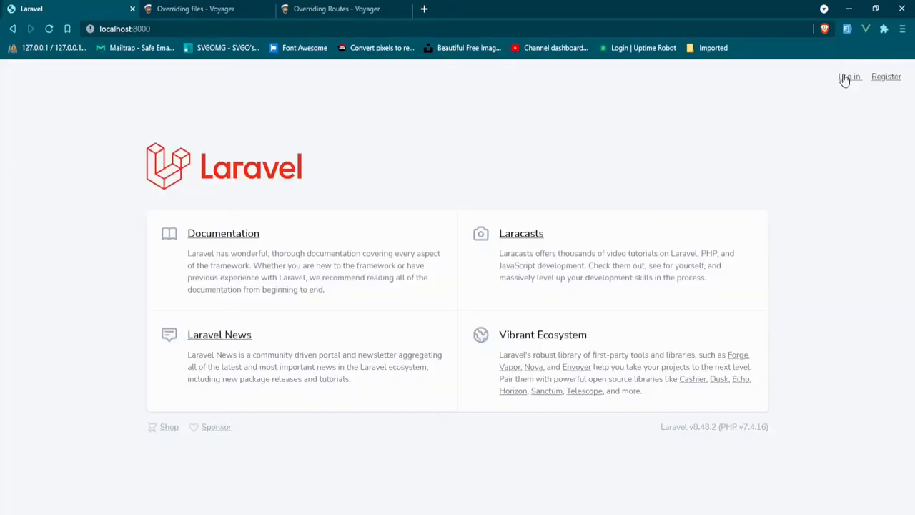
left_click(848, 77)
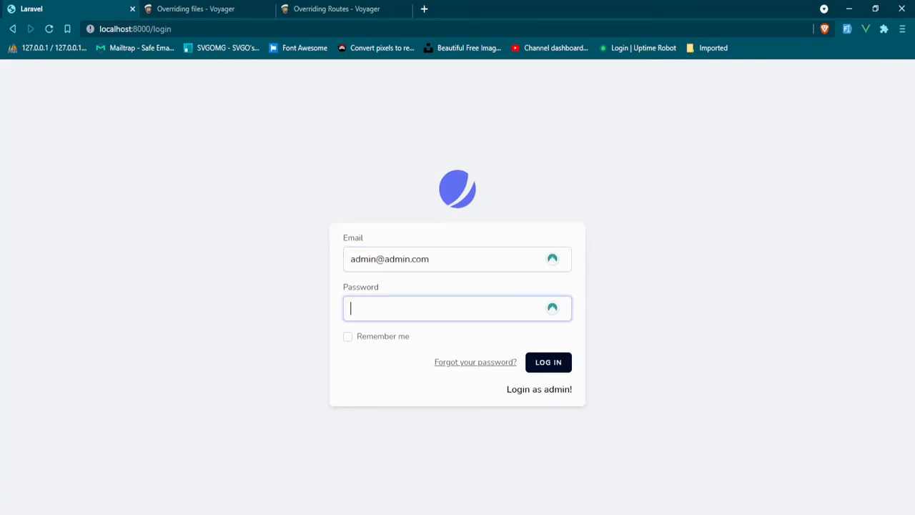
left_click(549, 361)
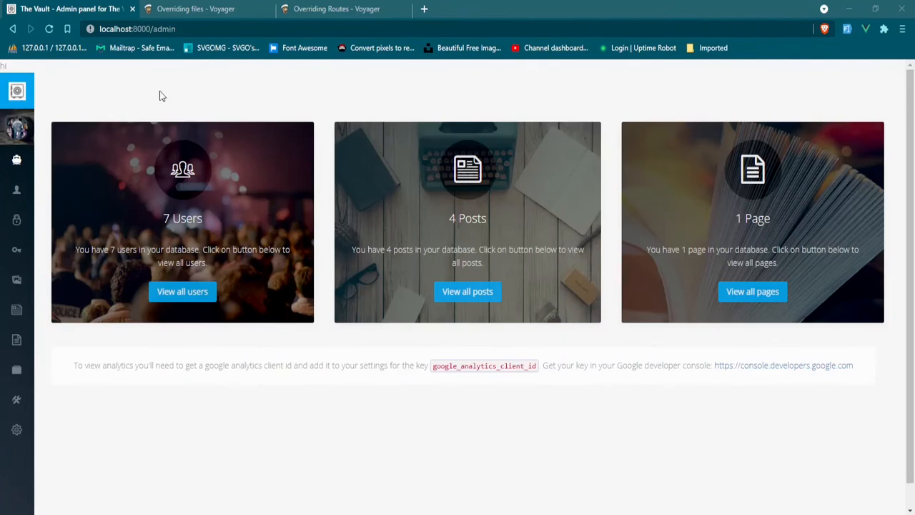
mouse_move(58, 88)
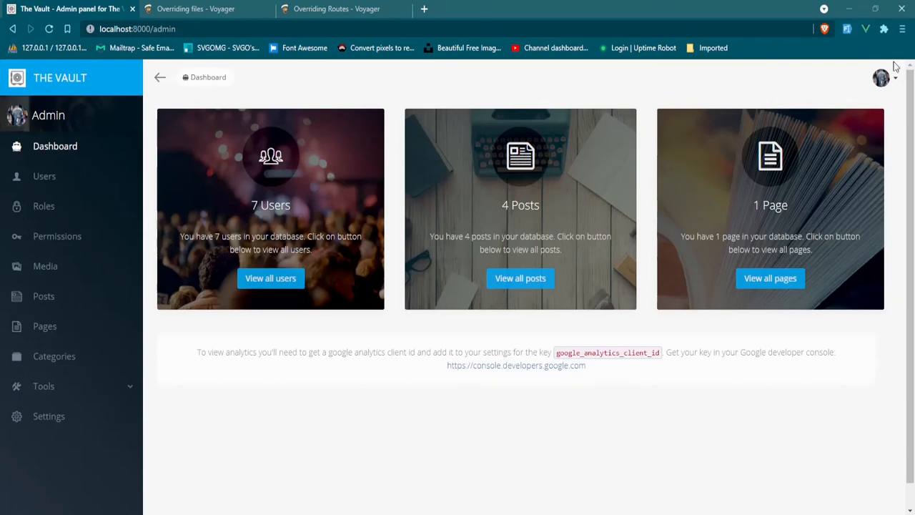
left_click(882, 77)
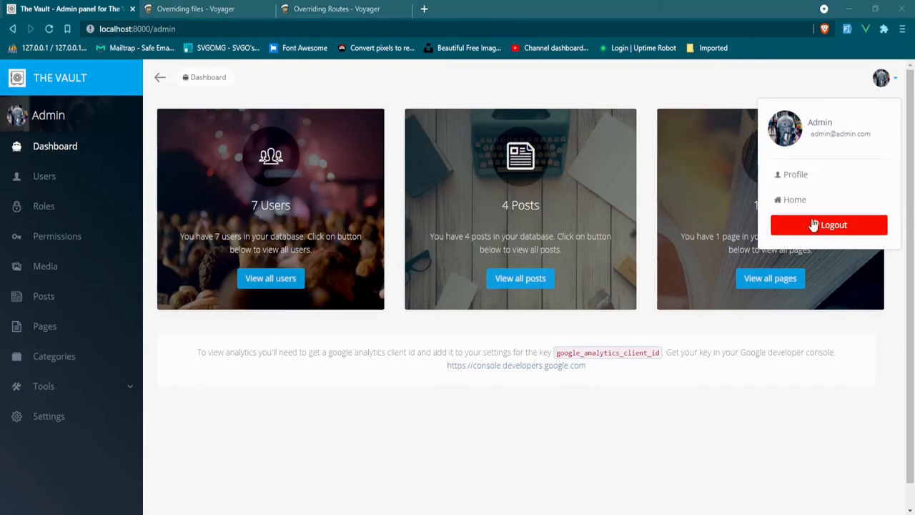
Step: Show the Overriding Routes docs page with its Voyager::routes() override example
left_click(335, 9)
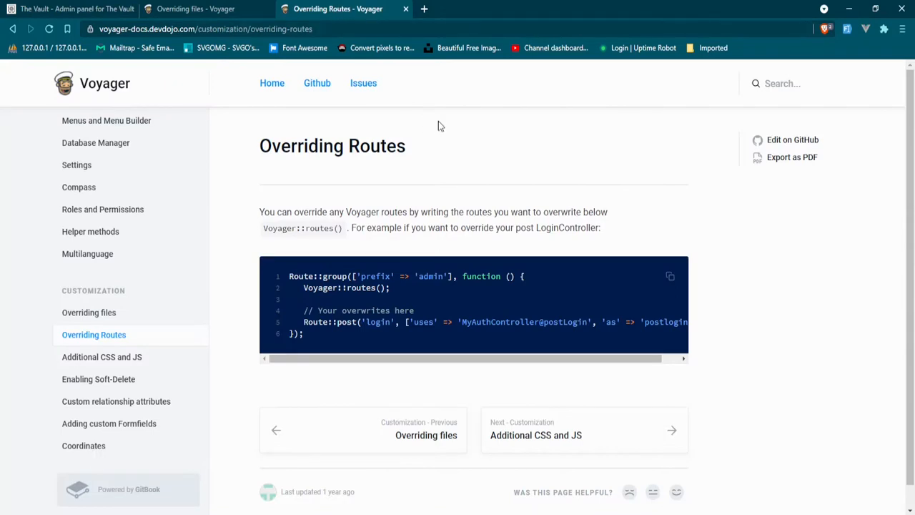
mouse_move(89, 312)
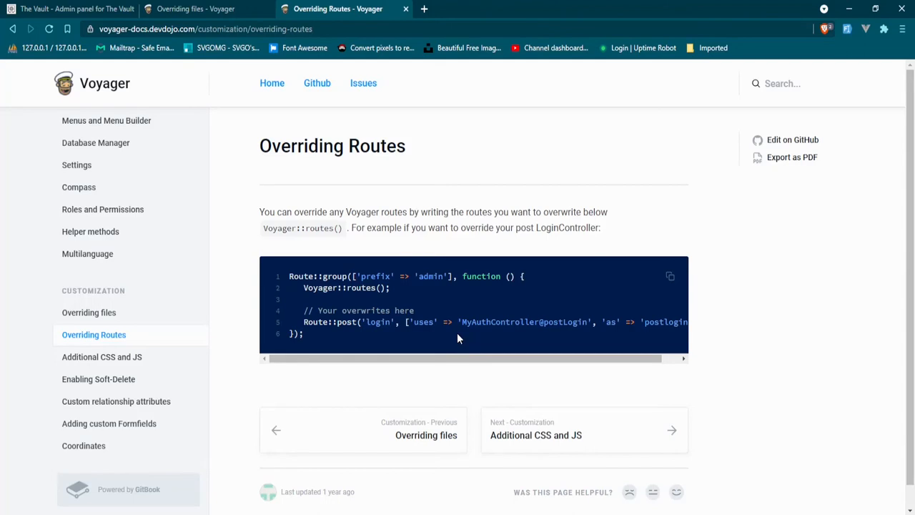
mouse_move(420, 247)
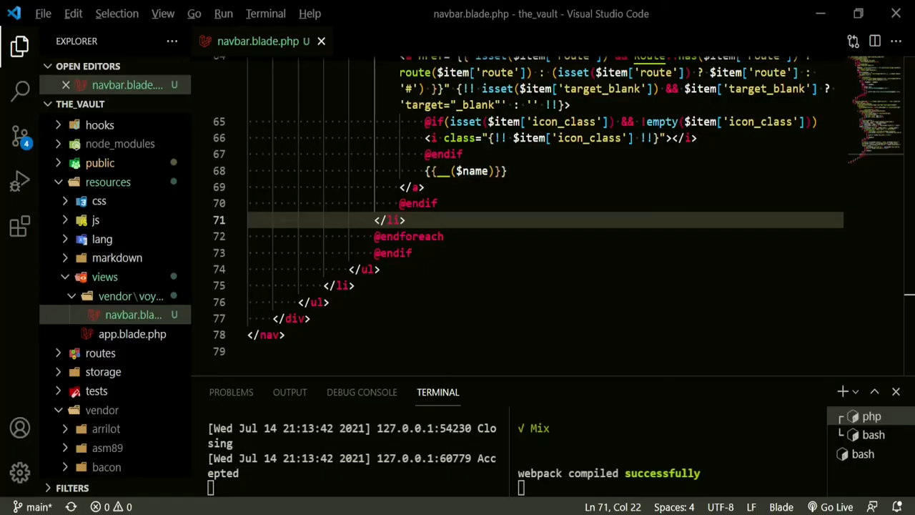
Step: Quick-open routes/web.php by searching 'we' in the file finder
key("ctrl+p")
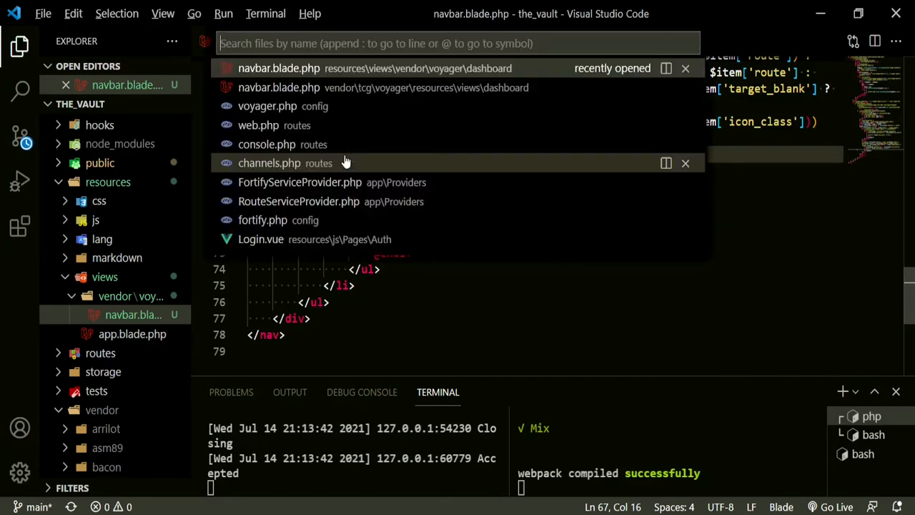
type("we")
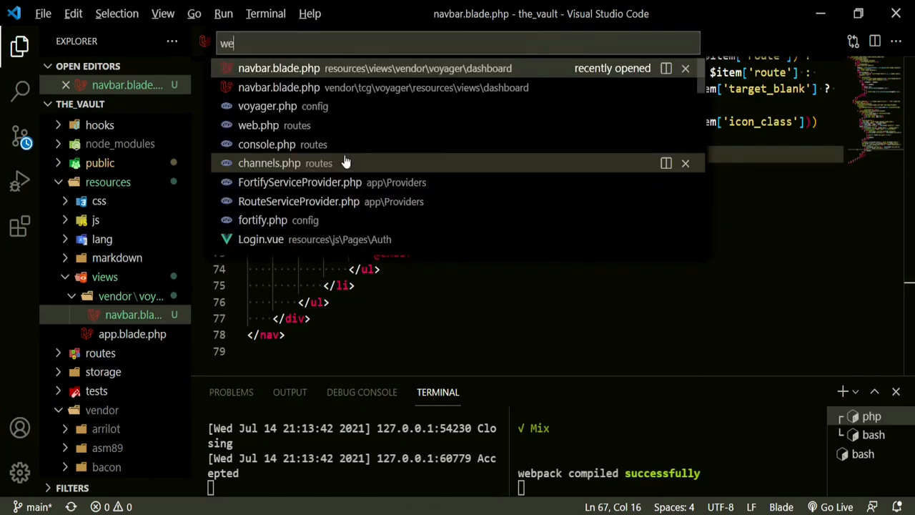
left_click(258, 125)
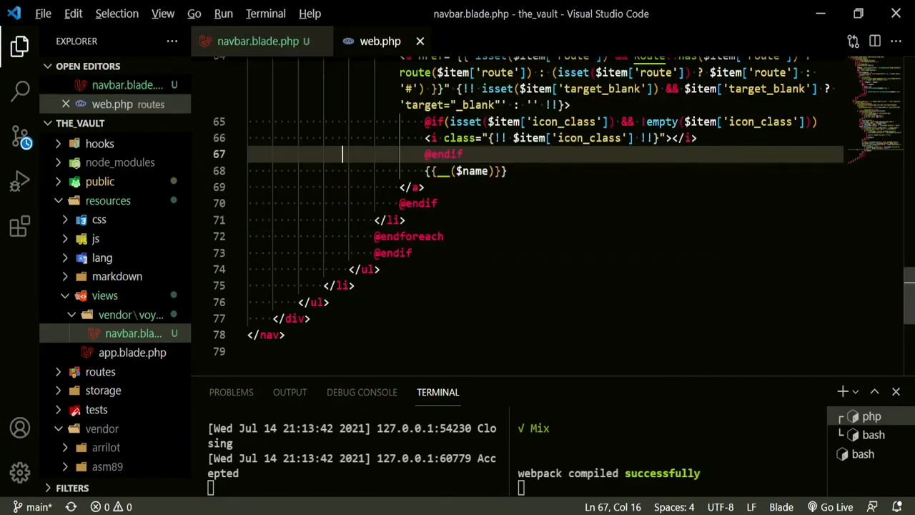
left_click(381, 41)
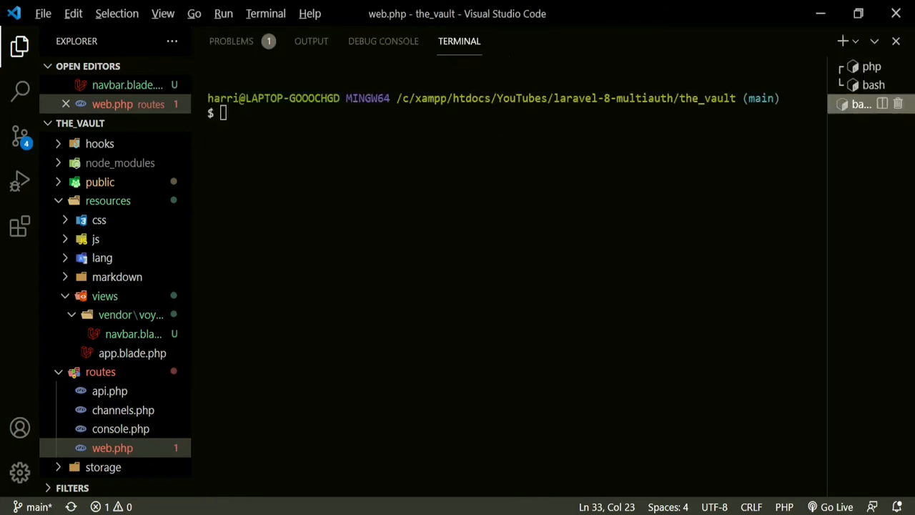
Step: Run php artisan route:list and select 'voyager.logout' in the override navbar to compare
type("php artis")
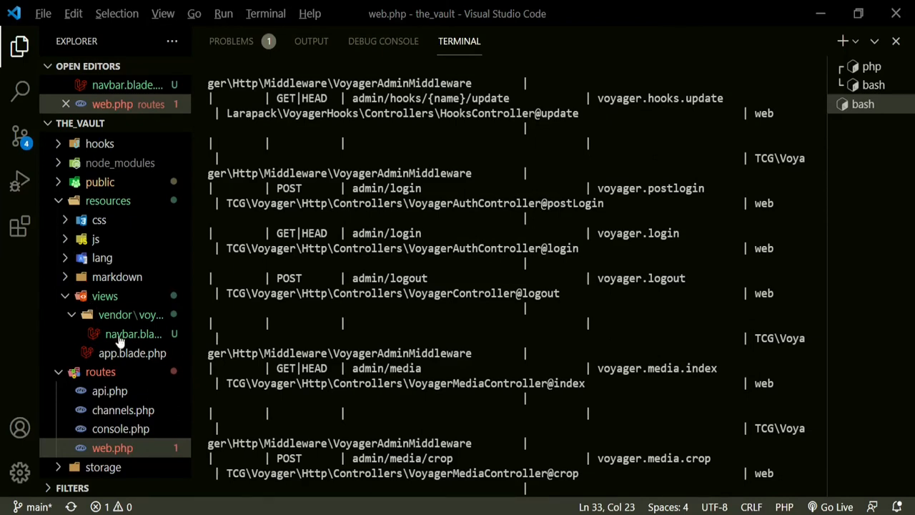
mouse_move(133, 333)
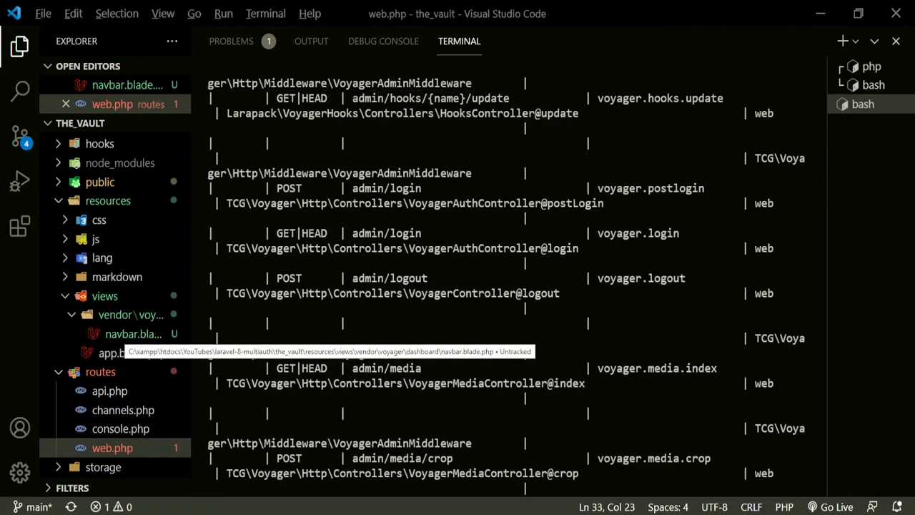
left_click(133, 334)
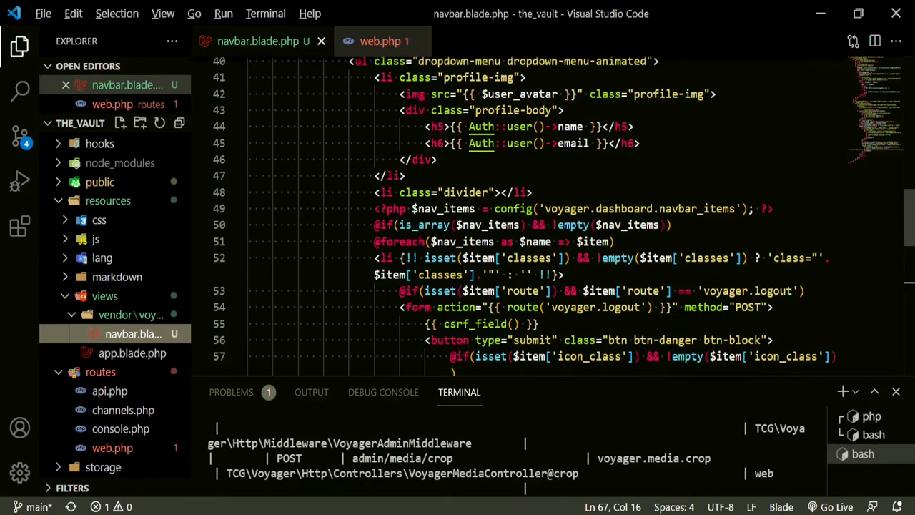
double_click(746, 290)
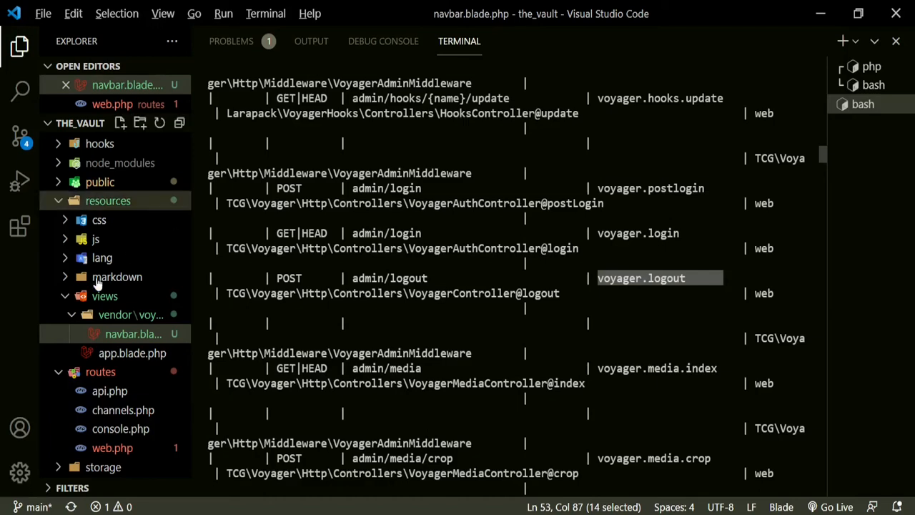
Step: Expand Fortify's src/Http/Controllers and scroll AuthenticatedSessionController.php to destroy()
scroll("down", 3)
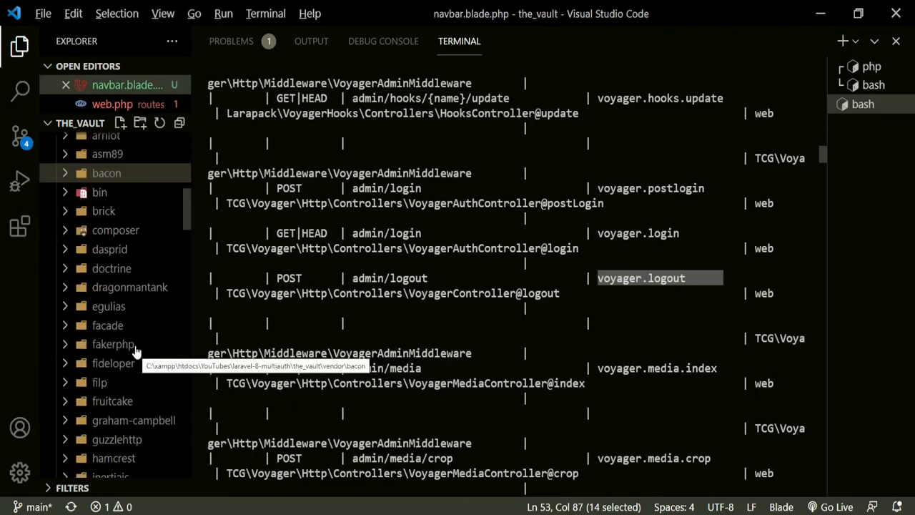
scroll("down", 3)
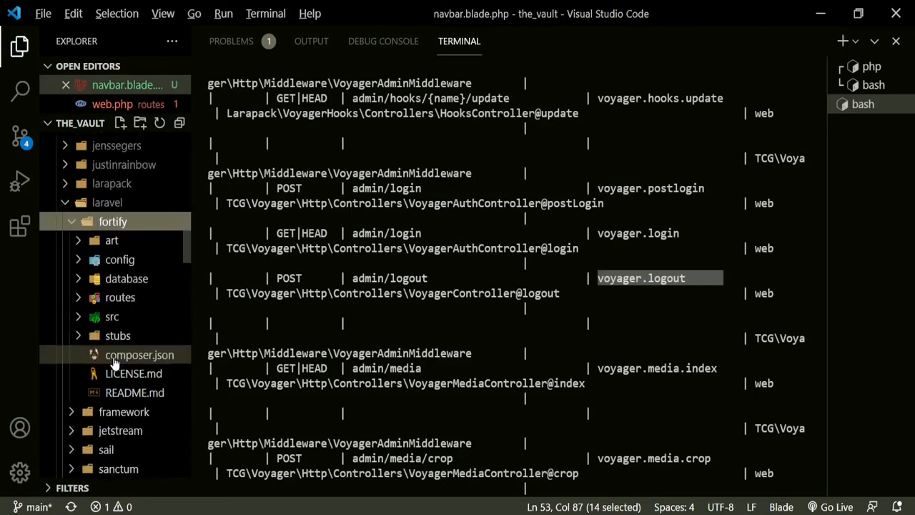
left_click(111, 316)
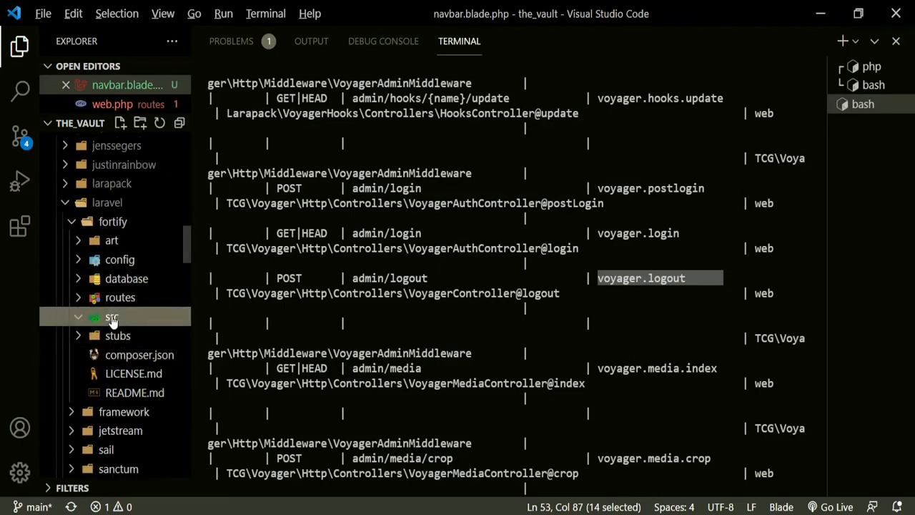
left_click(111, 317)
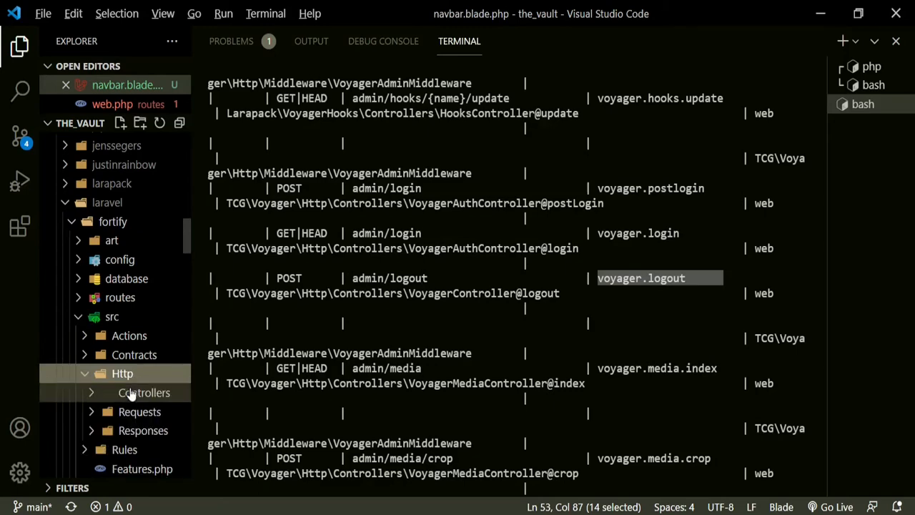
left_click(143, 393)
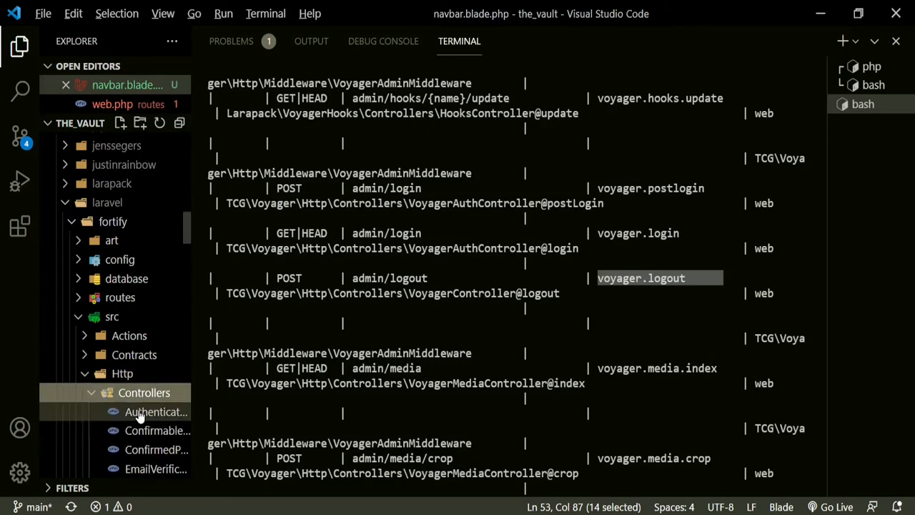
left_click(156, 410)
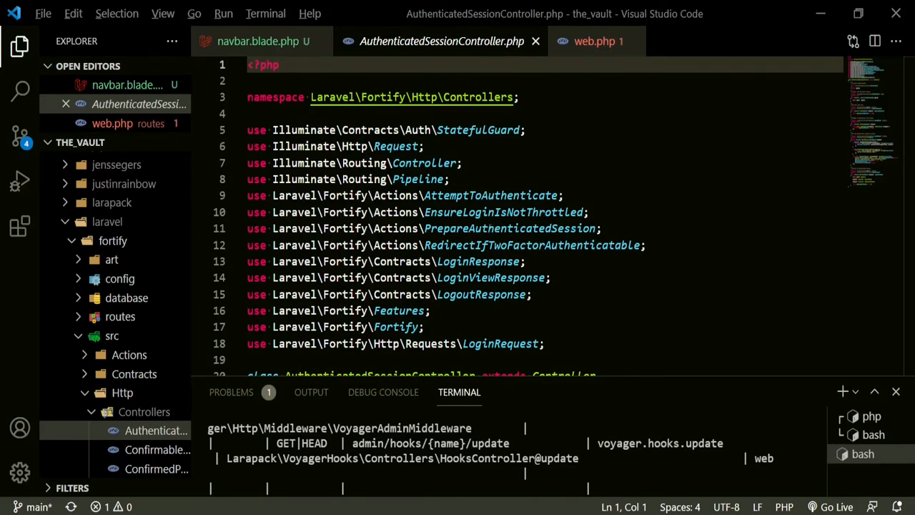
scroll("down", 3)
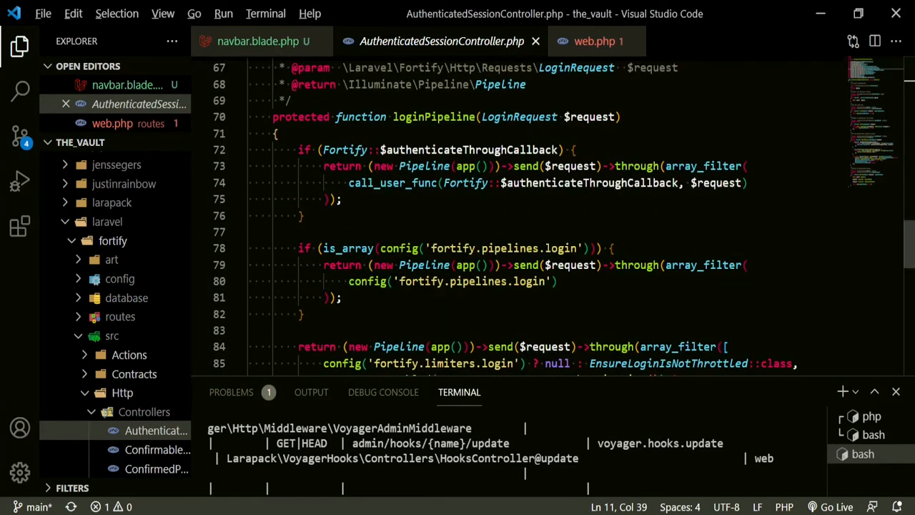
scroll("down", 3)
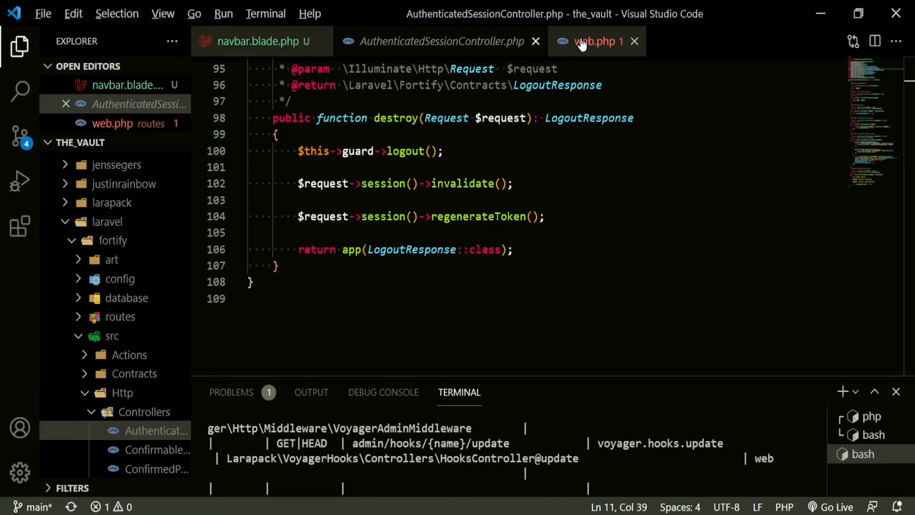
Step: Write Route::post('/logout', [AuthenticatedSessionController::class, 'destroy'])->name in web.php, confirming the method name
left_click(593, 41)
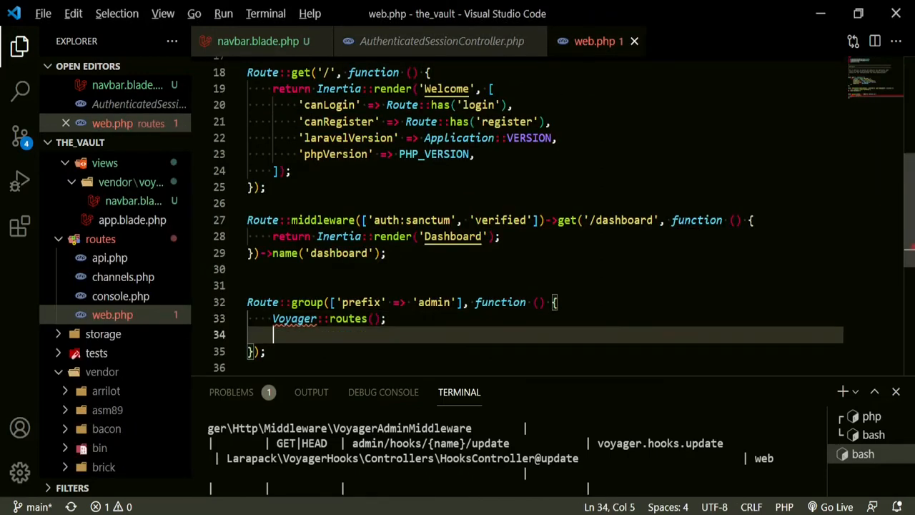
type("R")
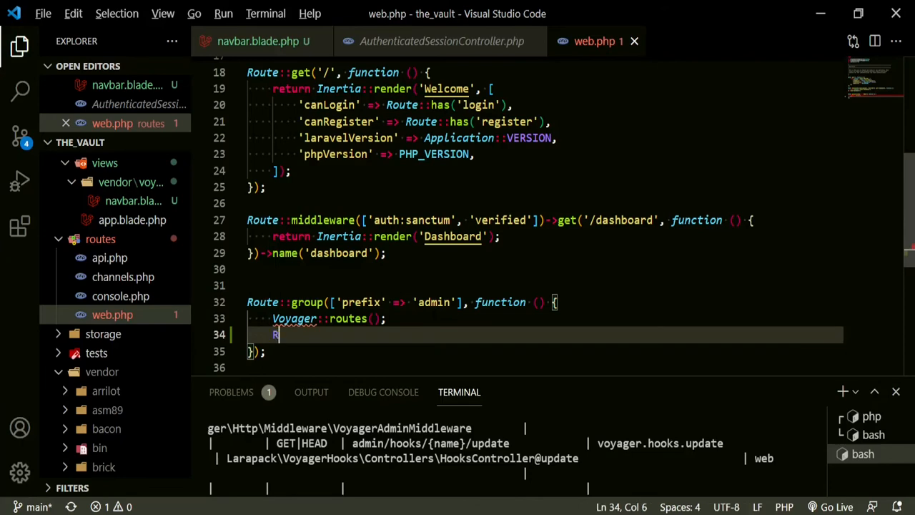
type("Route::post('users/{id}', function ($id) {")
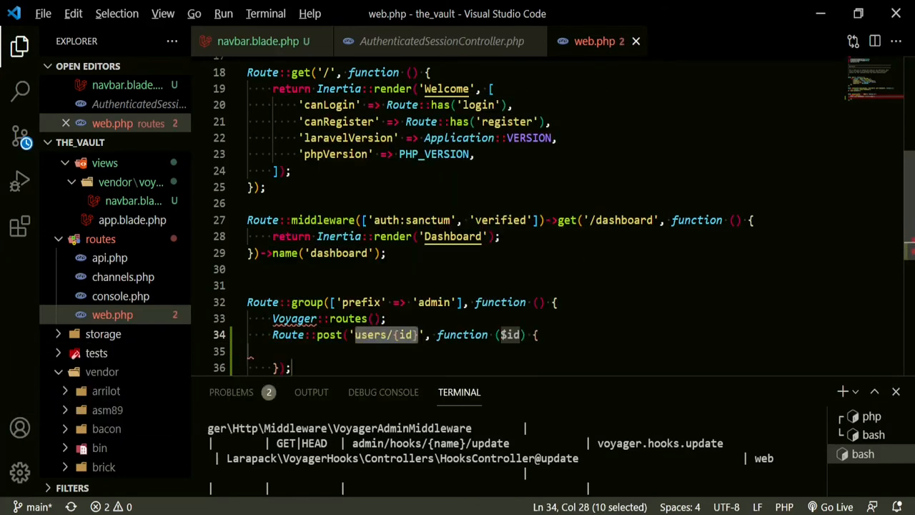
type("/logout")
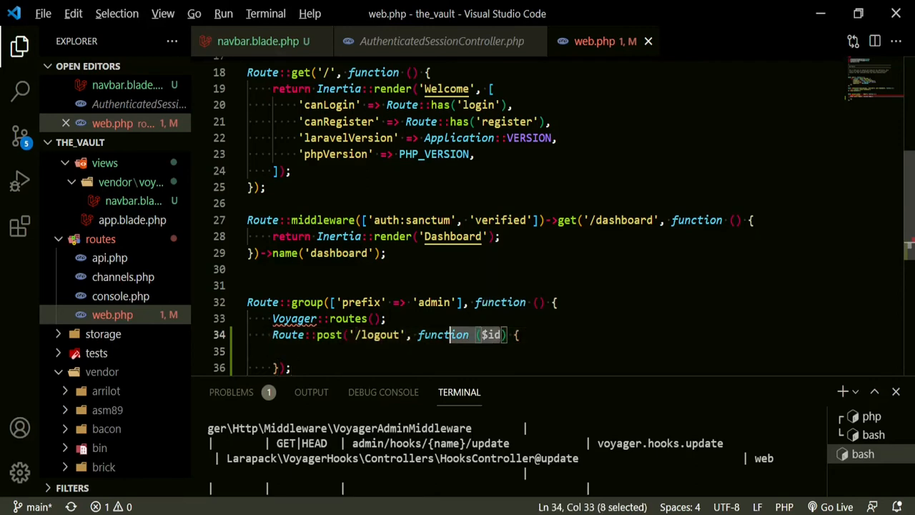
type("[A")
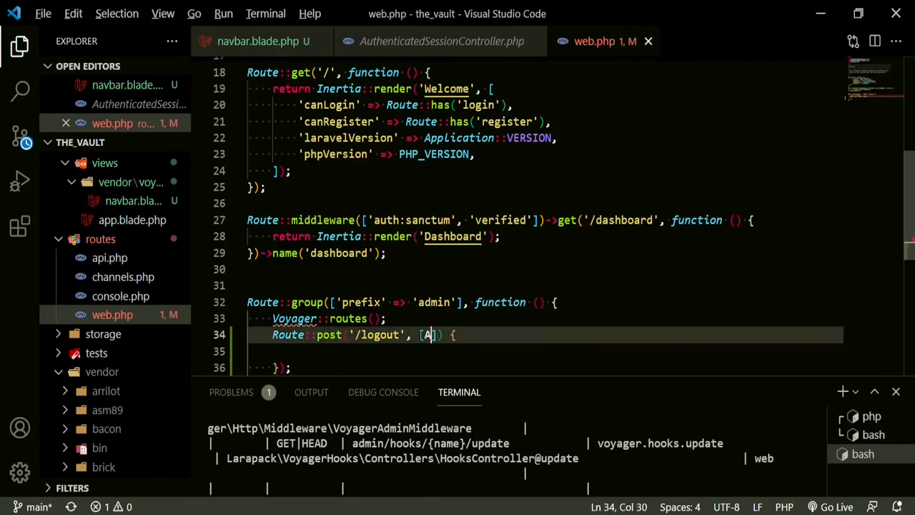
type("uthenticatedSessionController::class, '")
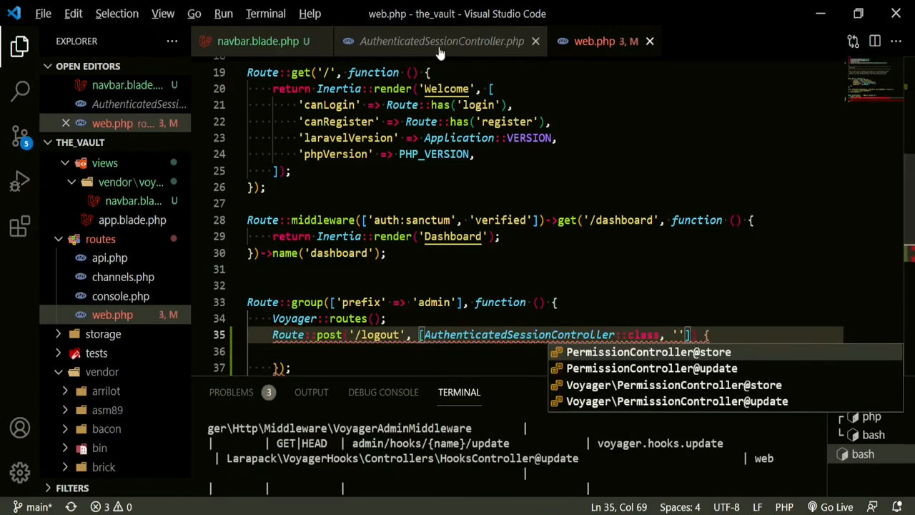
left_click(441, 41)
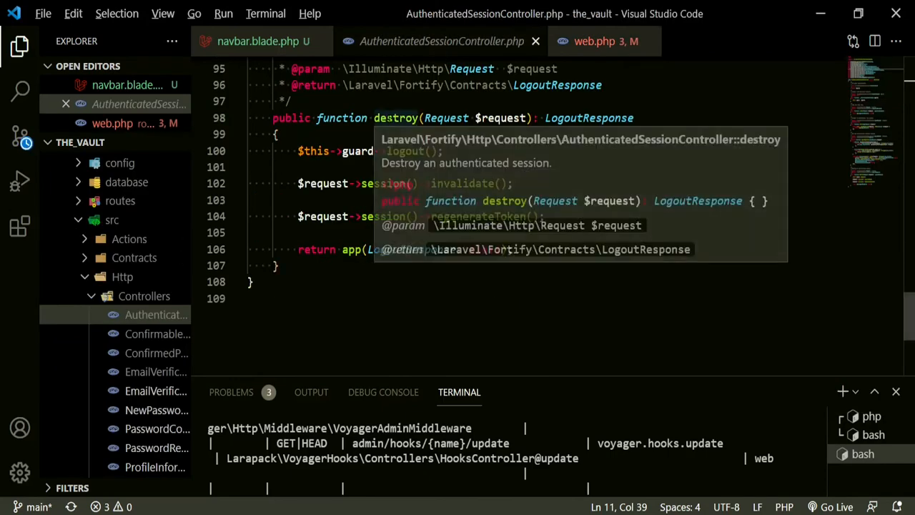
left_click(595, 40)
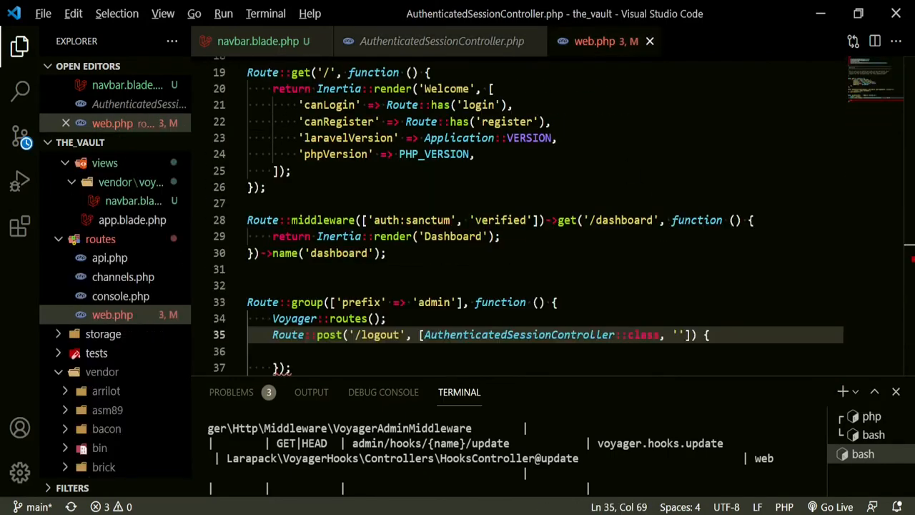
type("destroy")
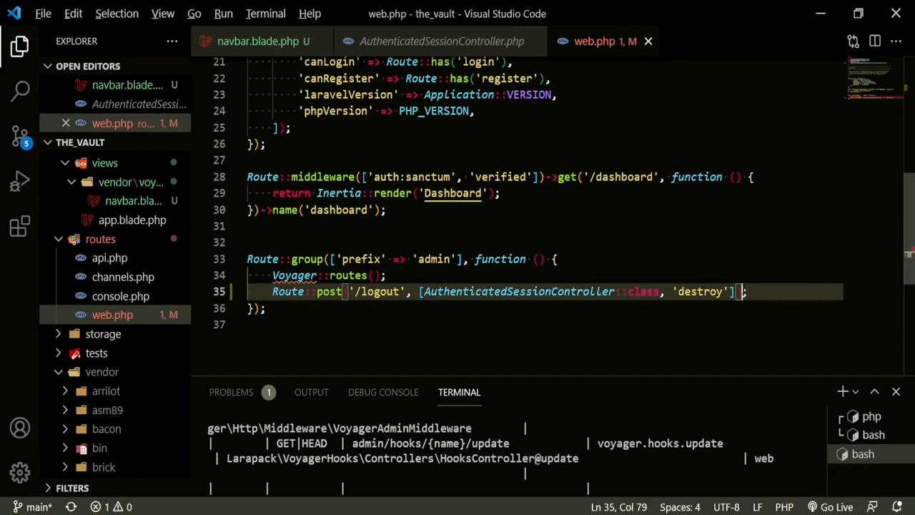
type("->name;")
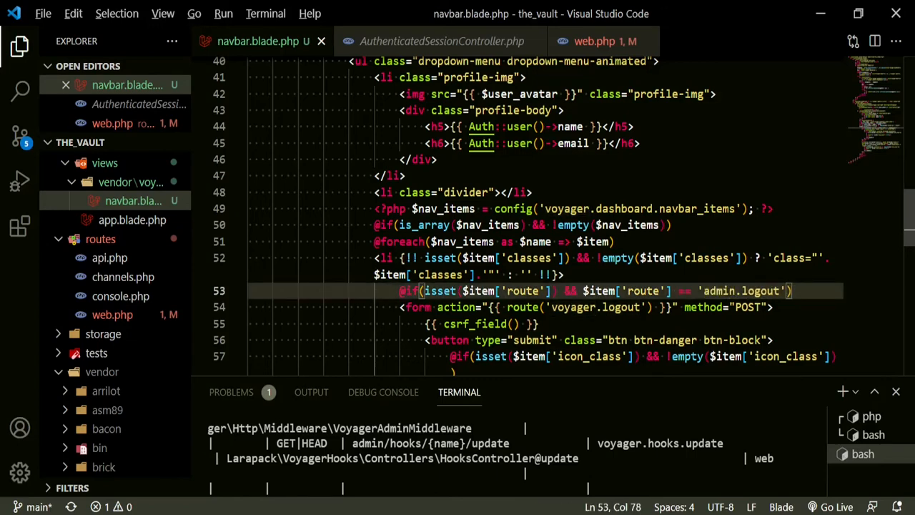
Step: Point the navbar logout form action at route('logout') instead of voyager.logout
left_click(601, 307)
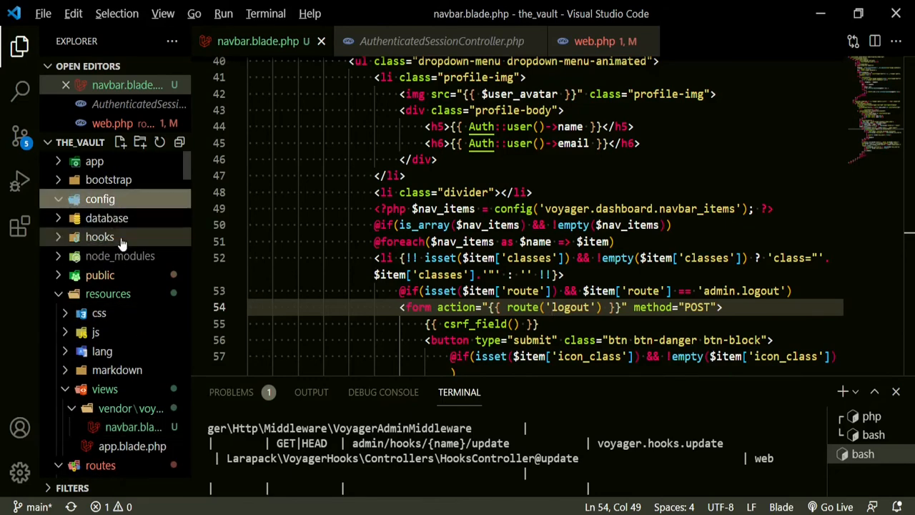
left_click(100, 199)
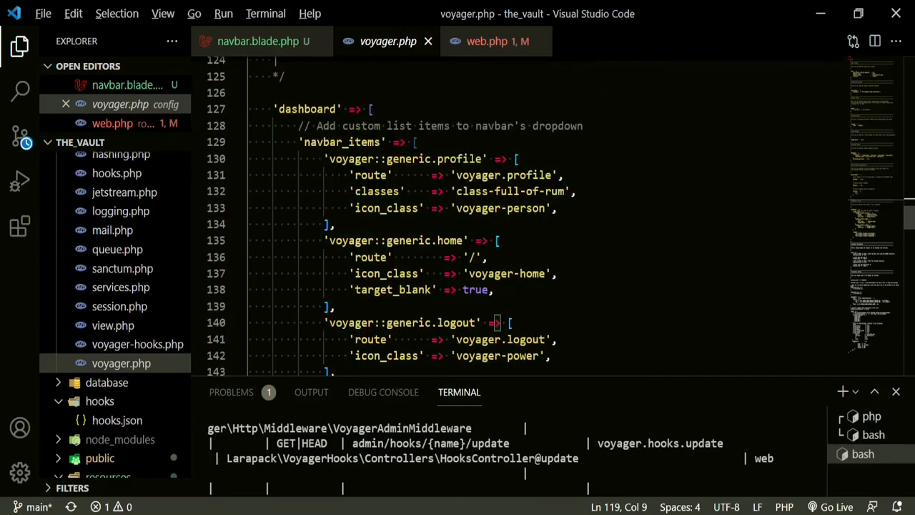
Step: Scroll config/voyager.php down to the dashboard navbar_items logout entry
scroll("down", 3)
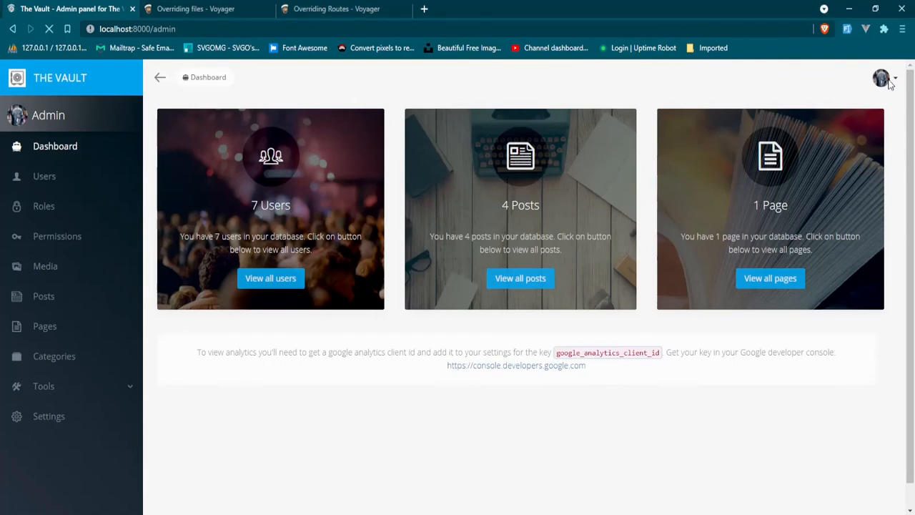
Step: Log out via the avatar dropdown's red Logout button
left_click(883, 78)
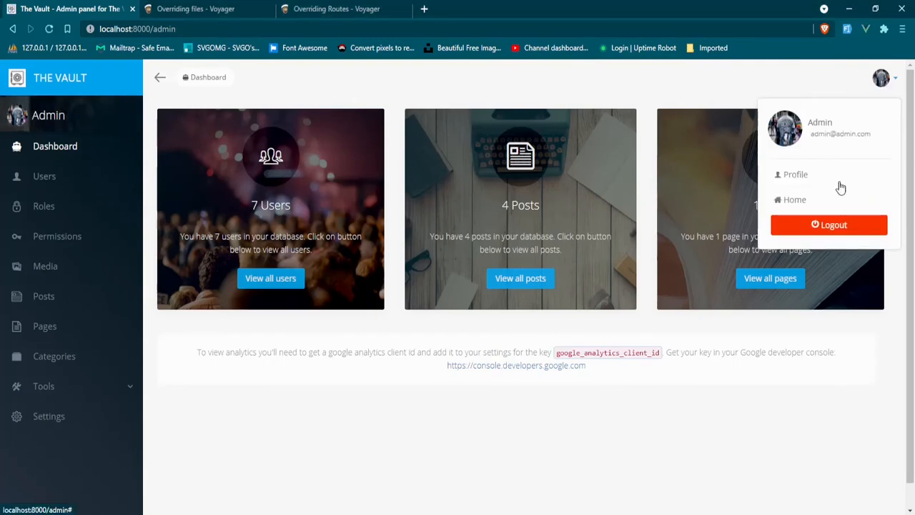
left_click(829, 225)
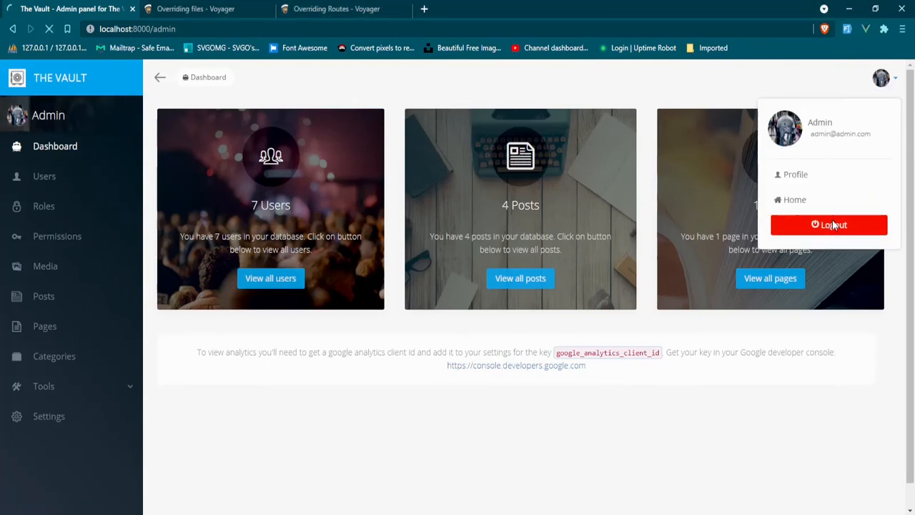
left_click(828, 225)
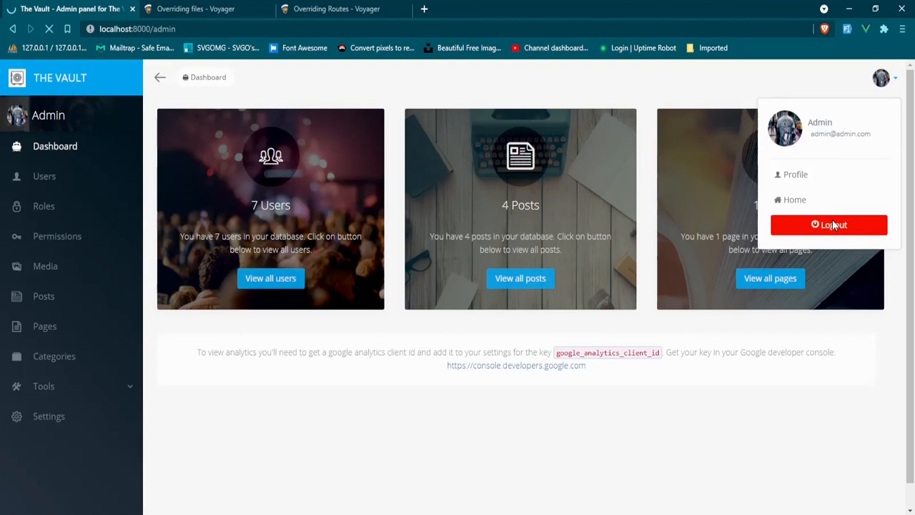
left_click(829, 224)
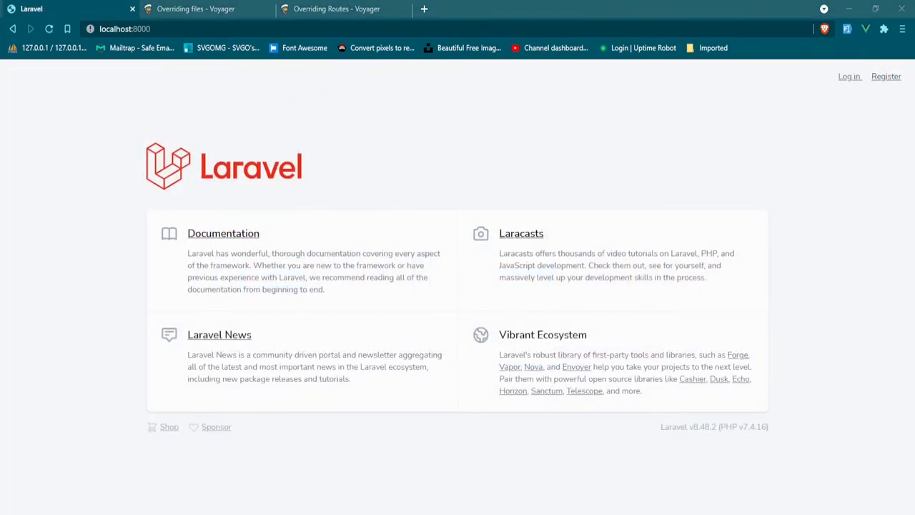
mouse_move(483, 132)
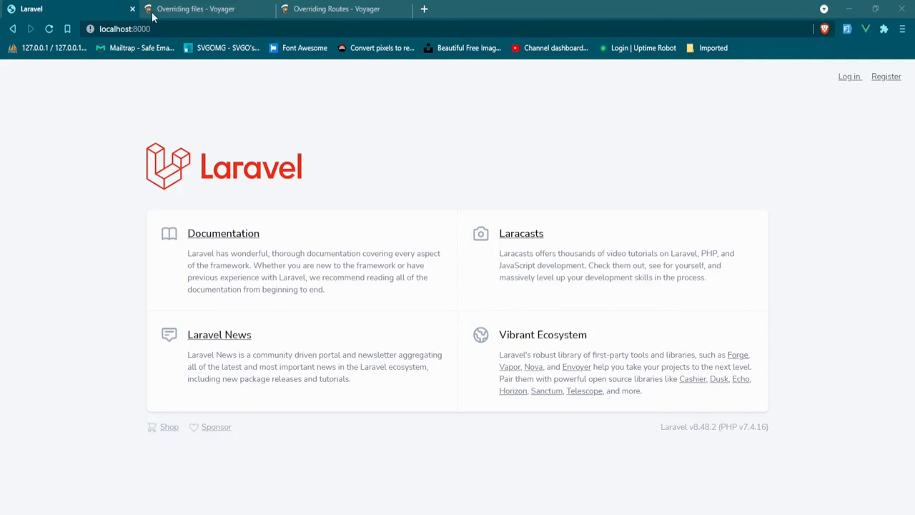
Step: Switch from the 'Overriding files' docs tab to the 'Overriding Routes - Voyager' tab
left_click(196, 9)
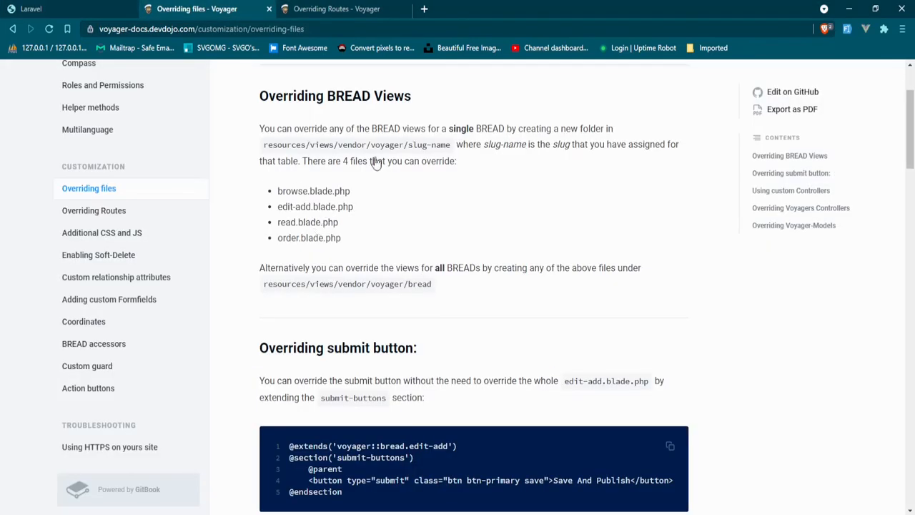
left_click(336, 8)
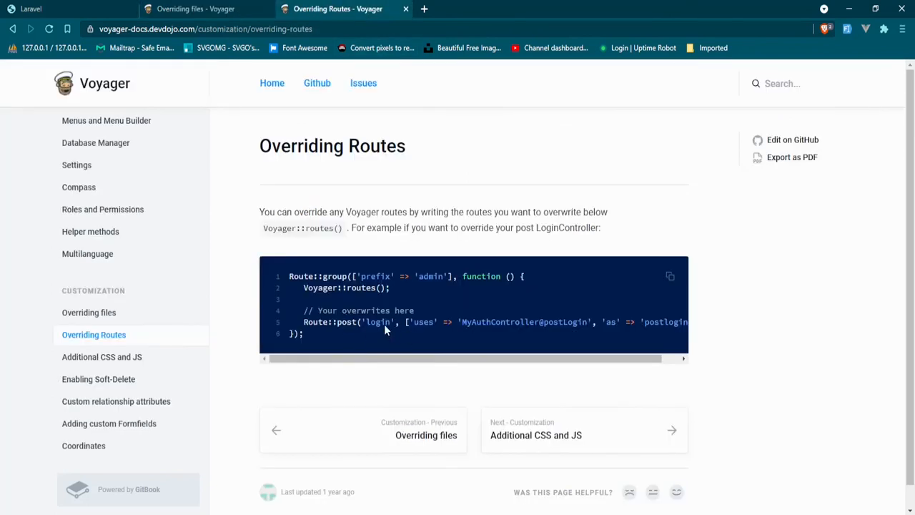
mouse_move(387, 329)
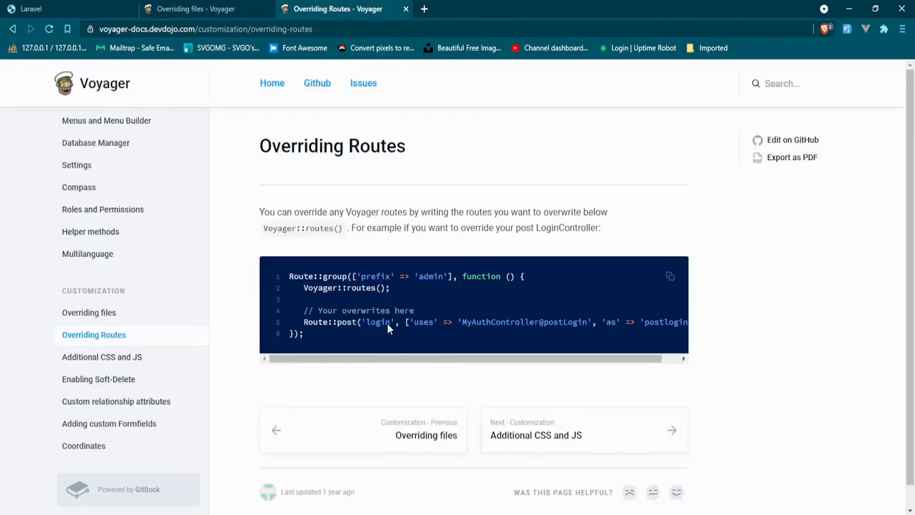